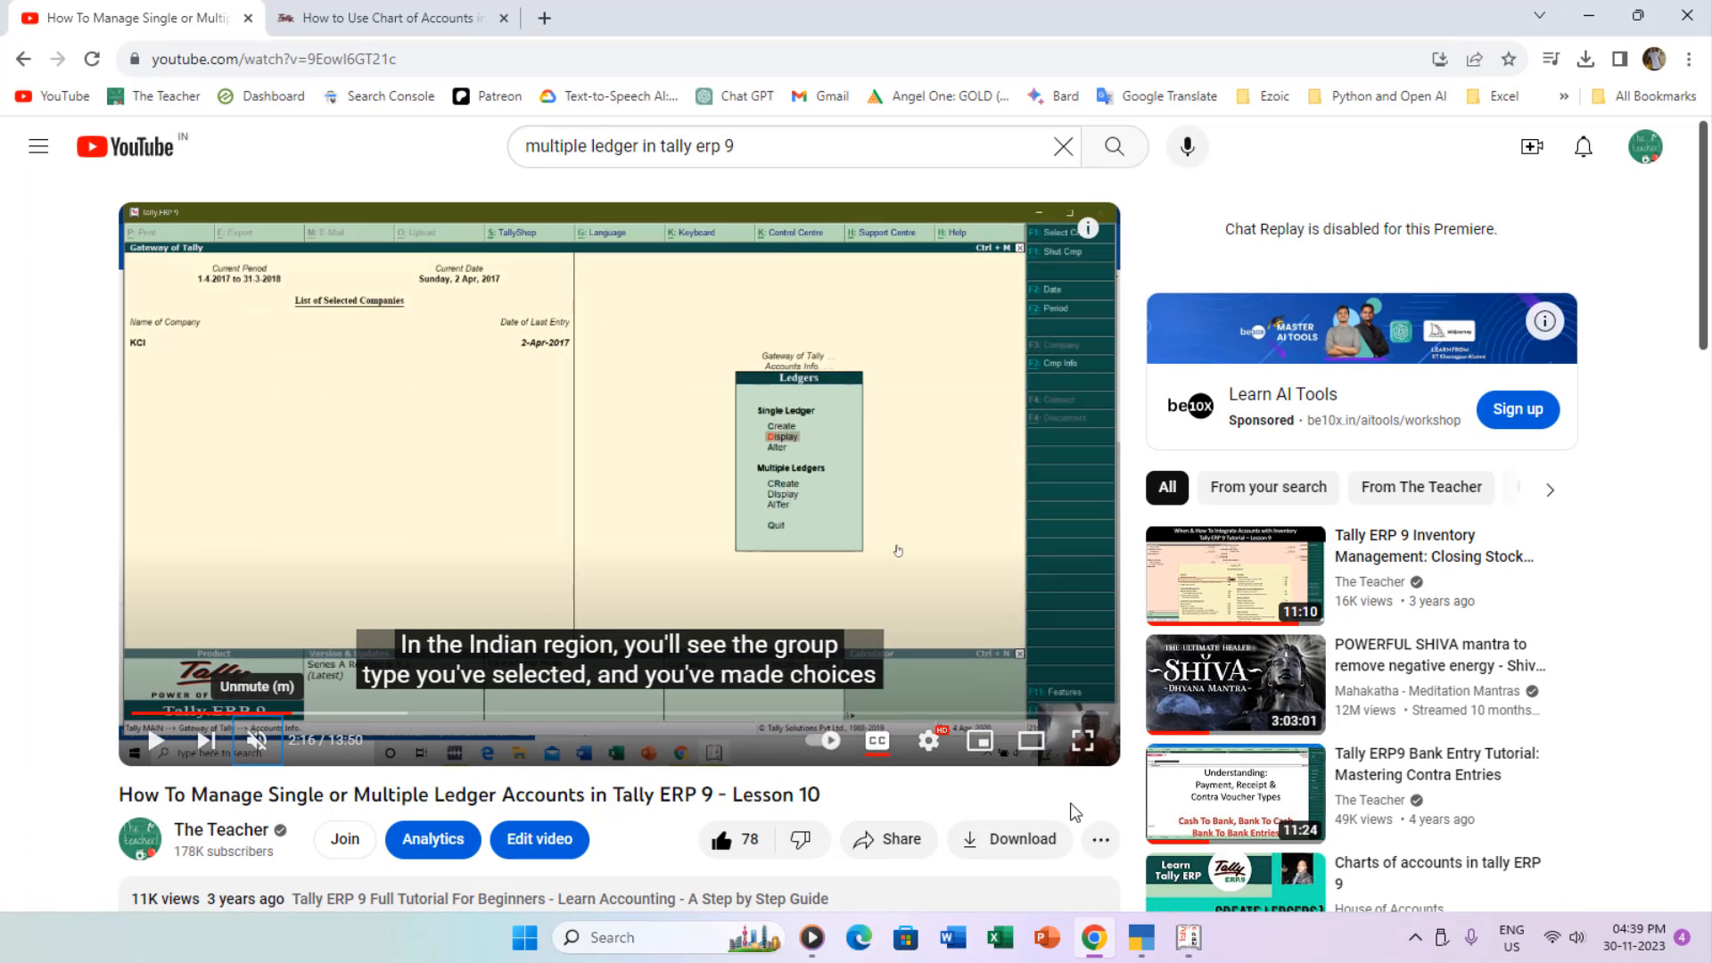
Step: Leave the YouTube tutorial and switch to TallyPrime's Gateway of Tally
left_click(156, 740)
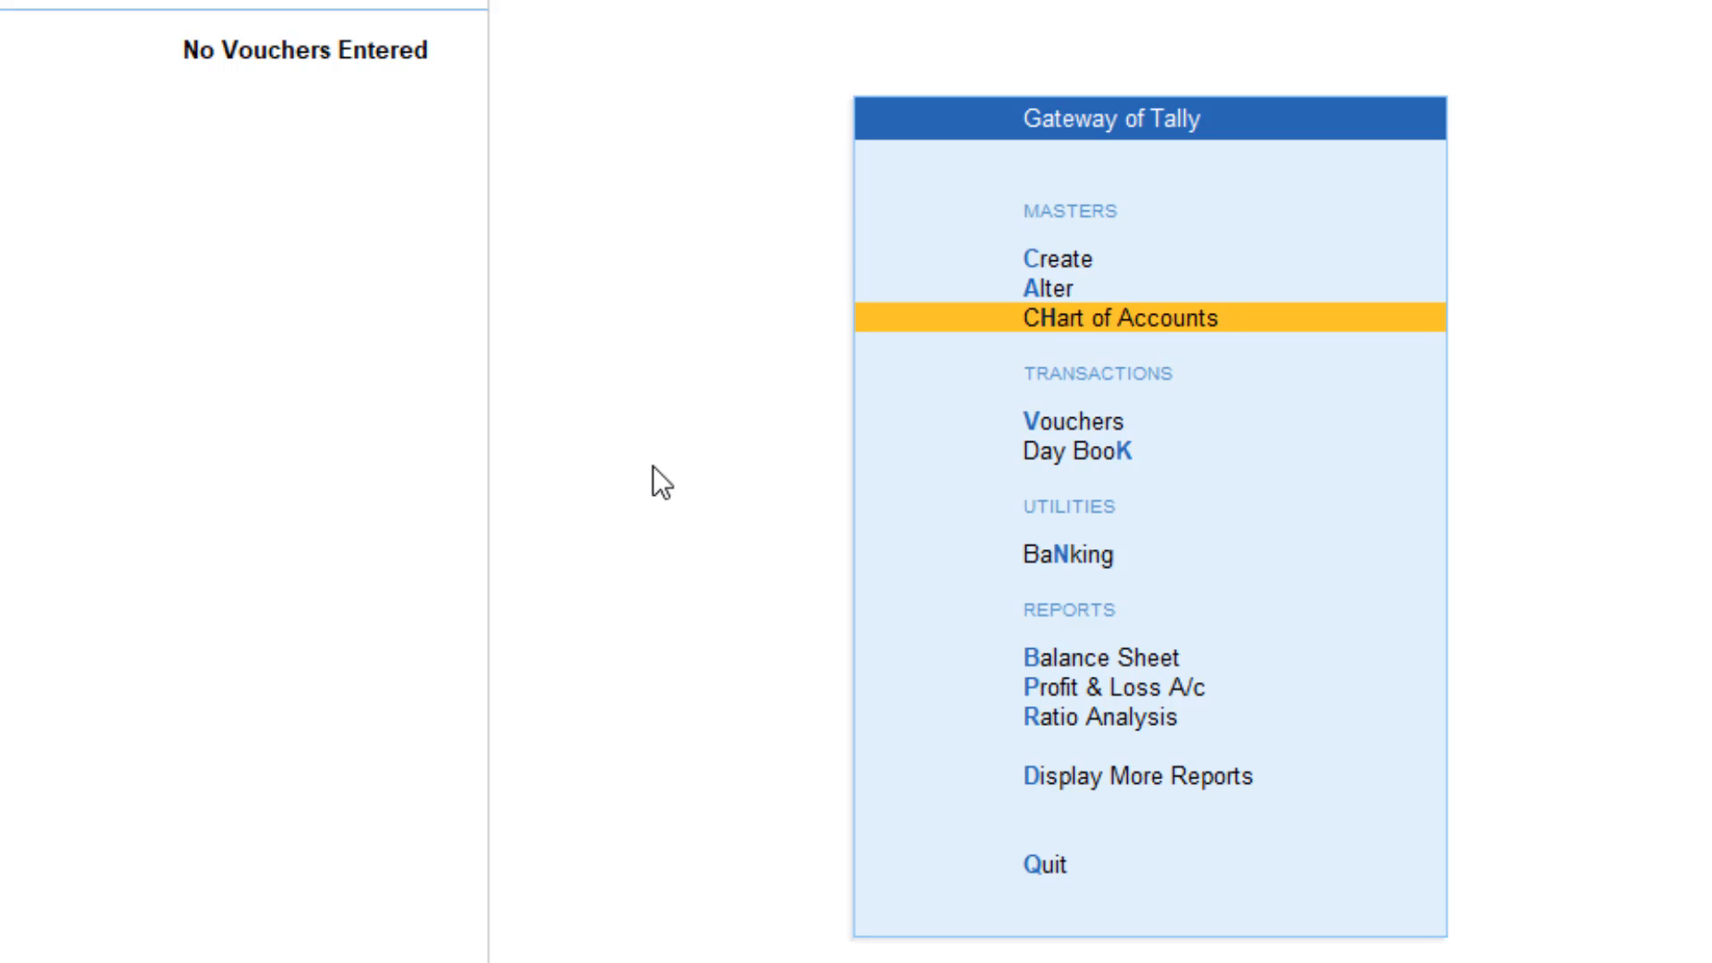
Step: Show the Chart of Accounts as ledgers and bring up the Multi-Masters list (Alt+H)
left_click(1117, 317)
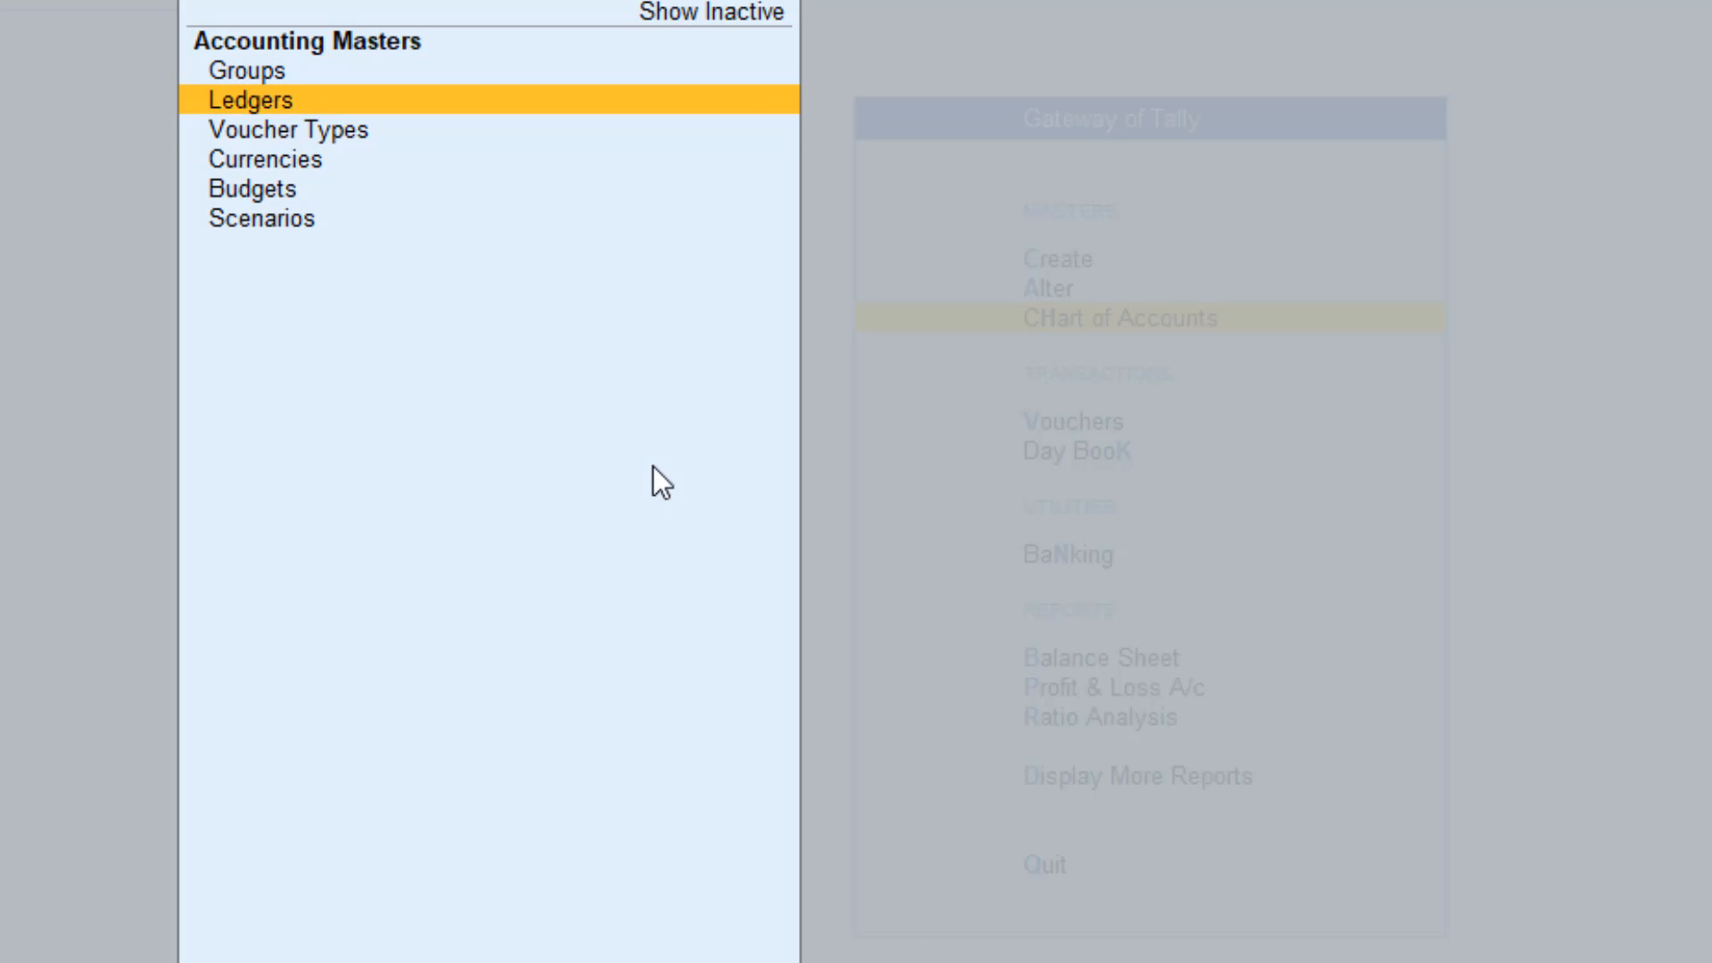
key("down")
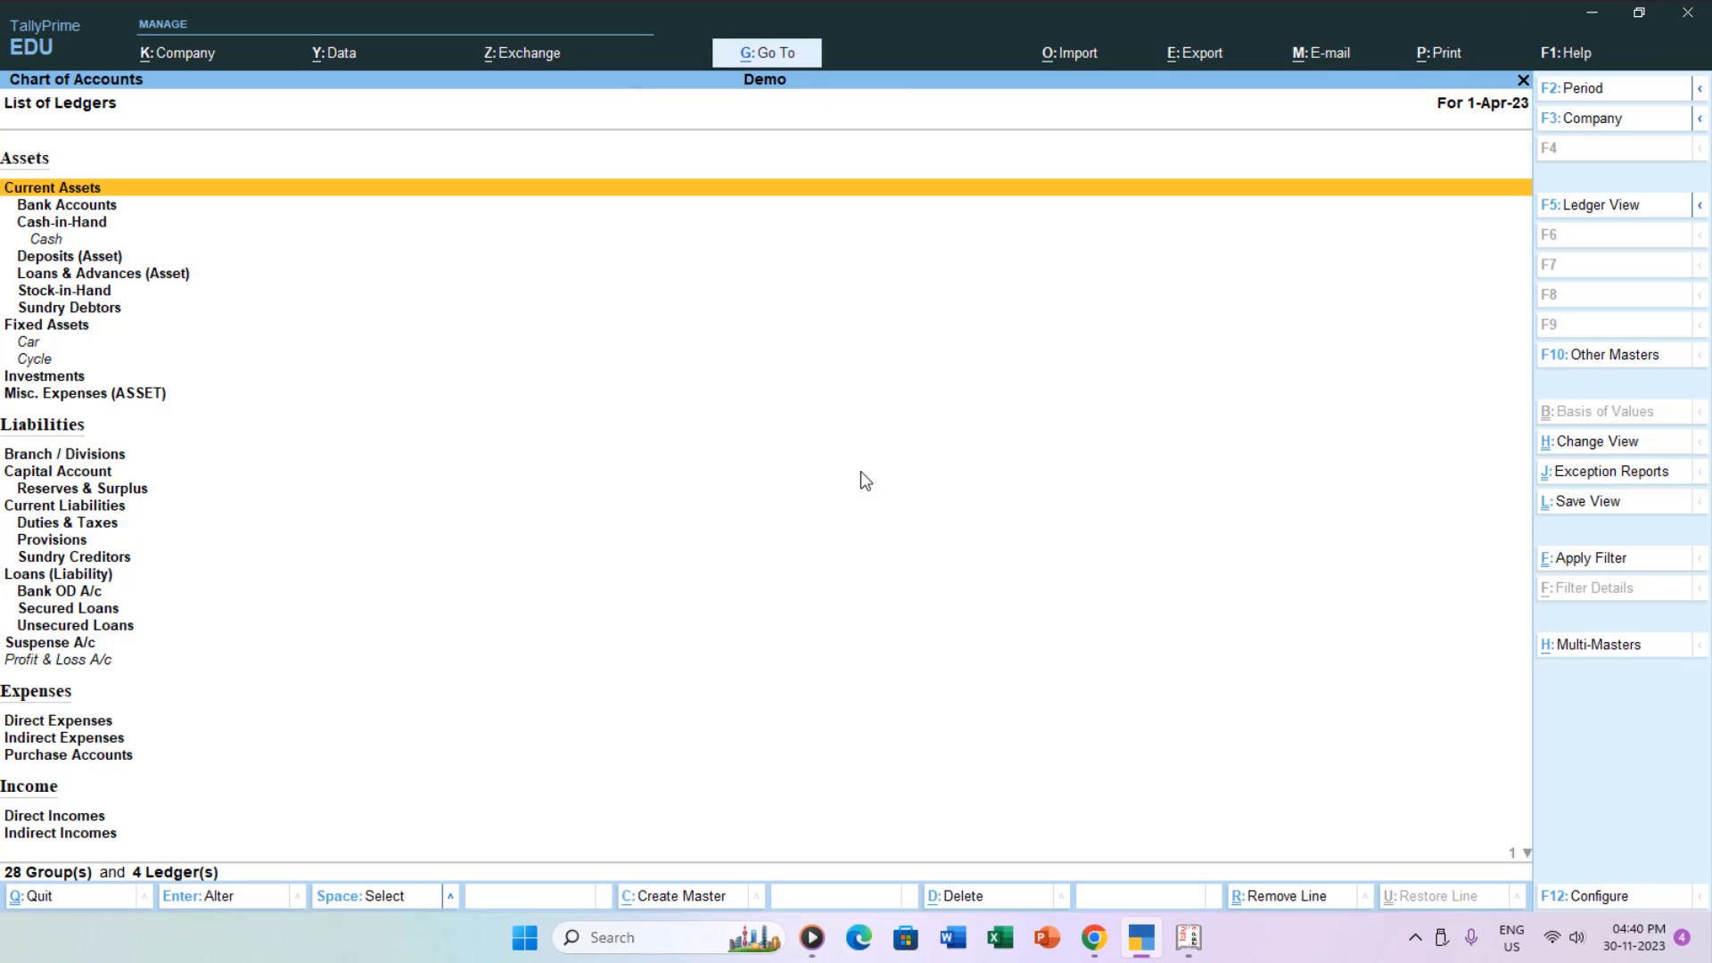
key("down")
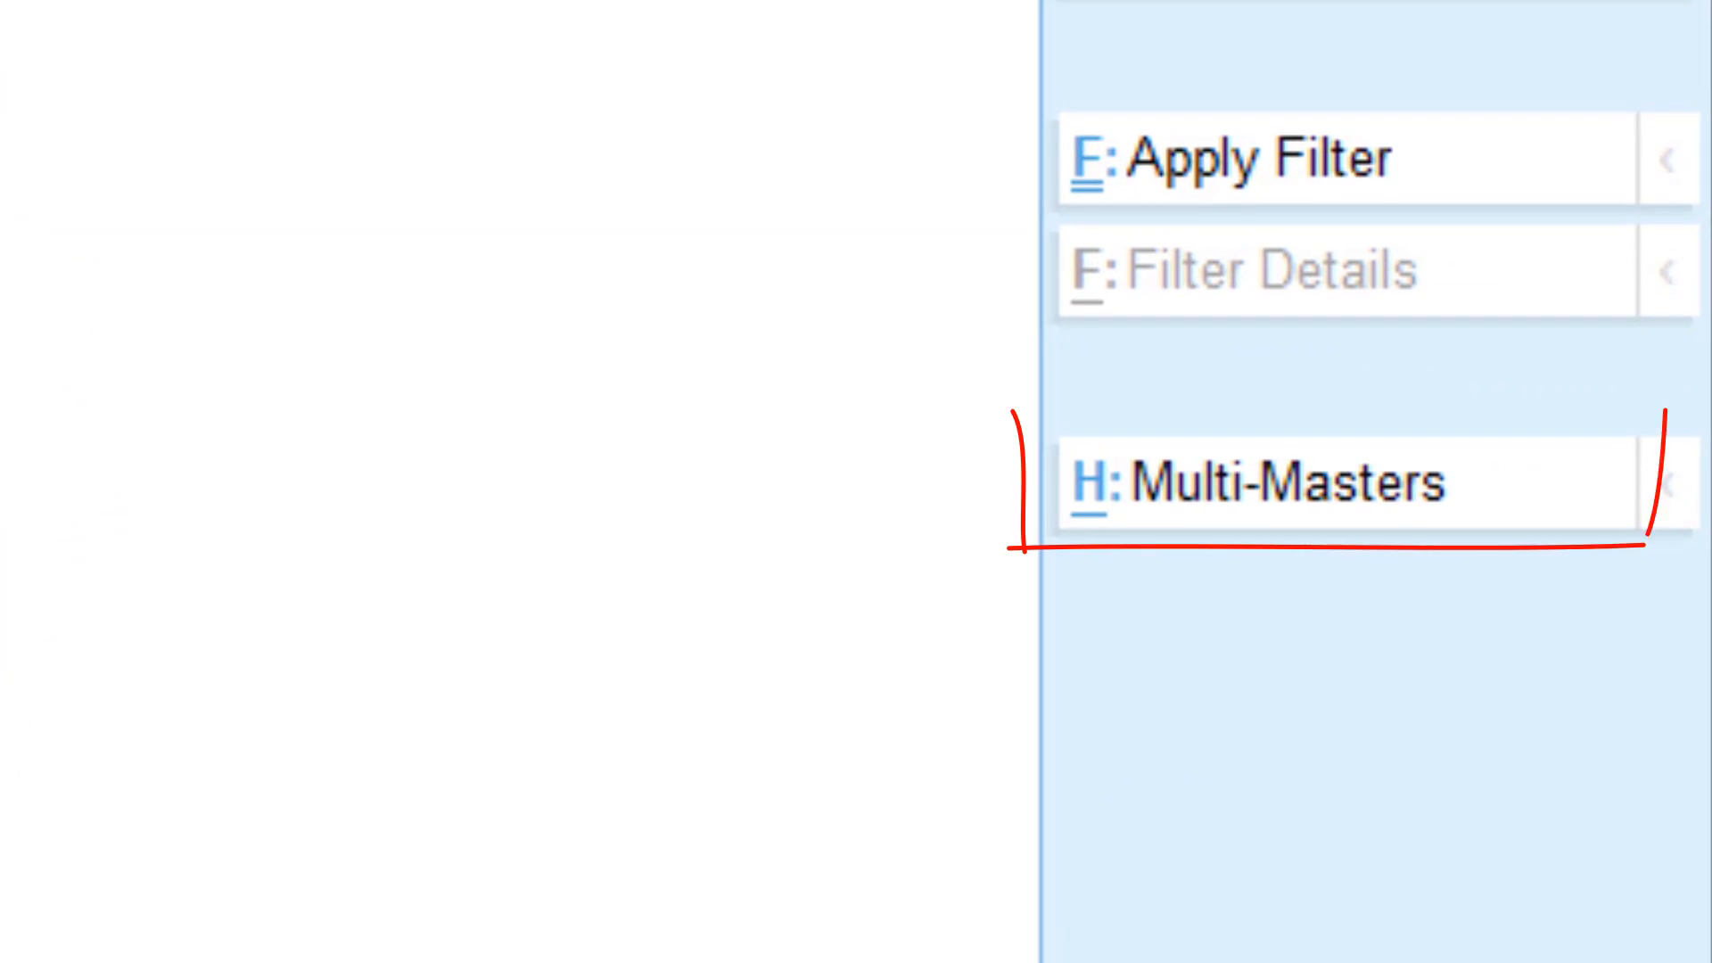
key("Alt+h")
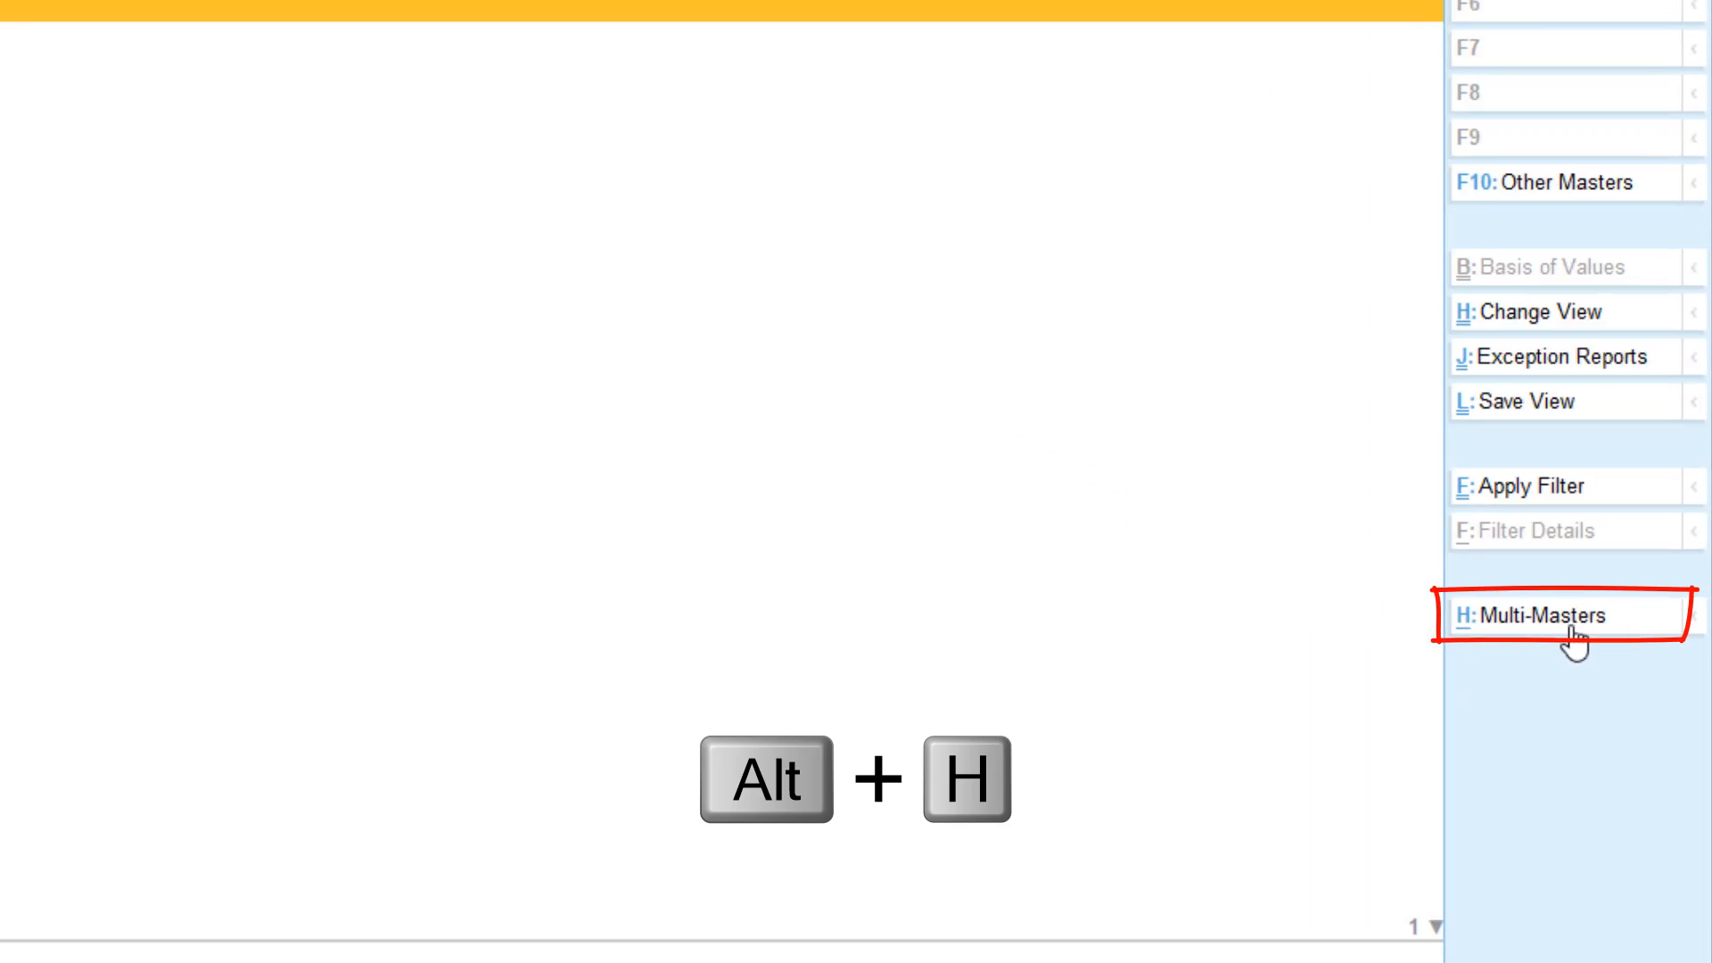
key("Alt+h")
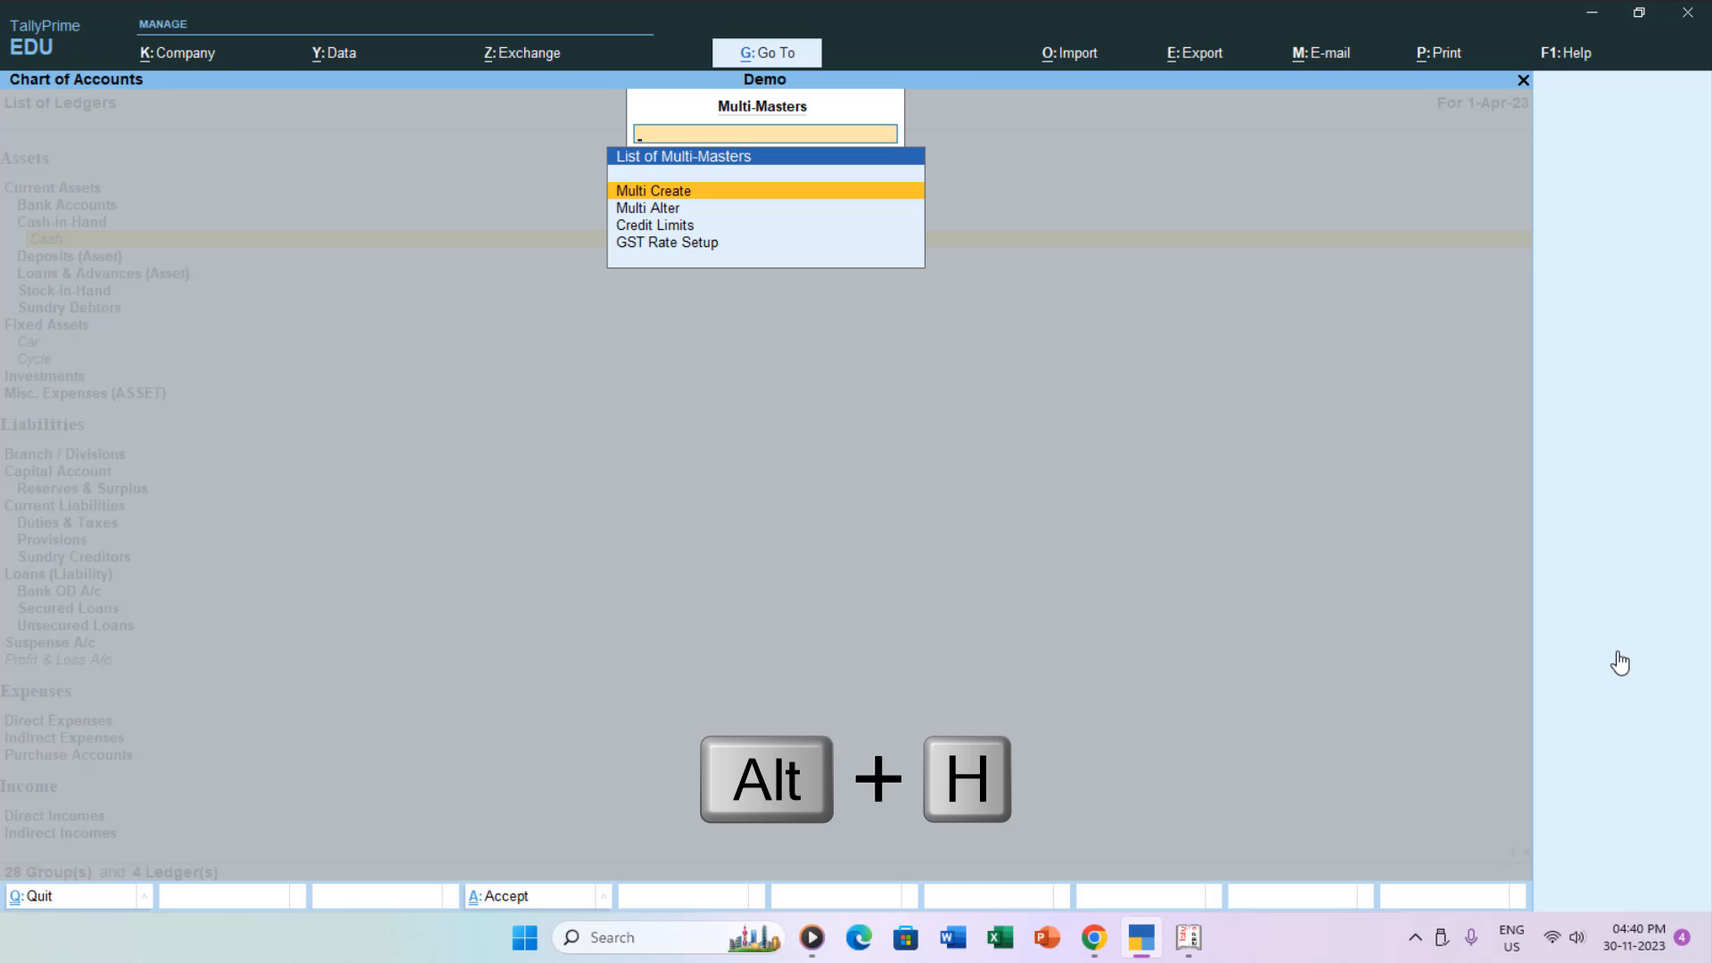
Step: Choose Multi Create to get a blank Multi Ledger Creation sheet
key("alt+h")
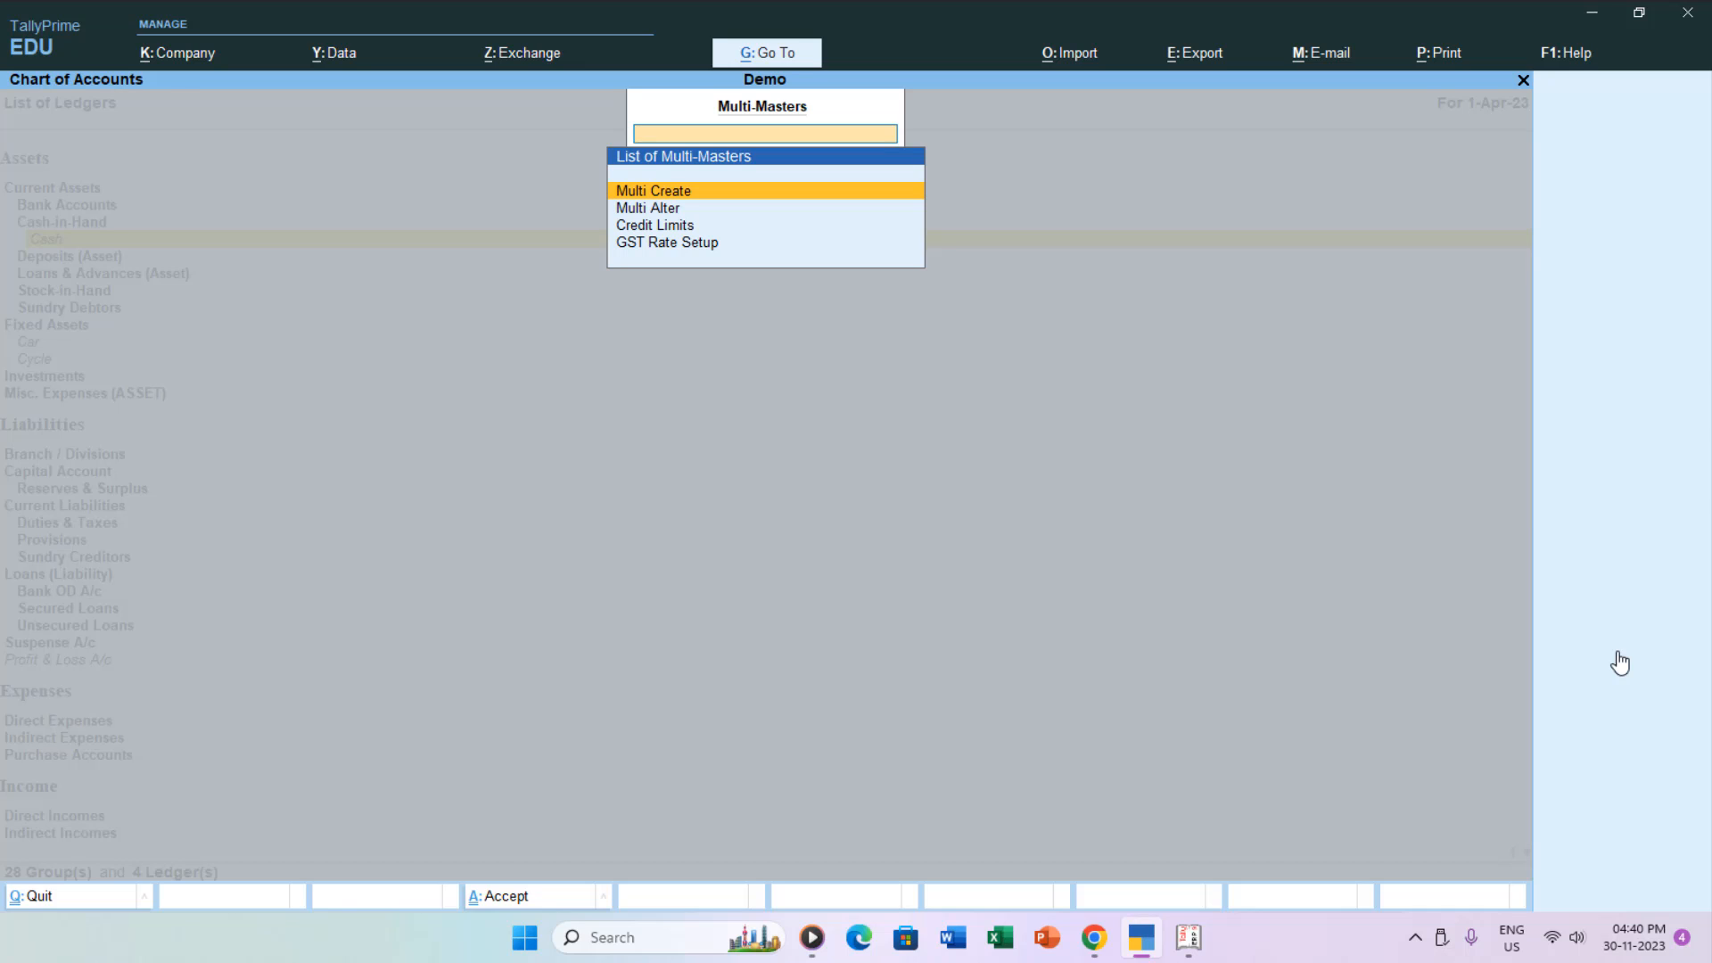
left_click(653, 190)
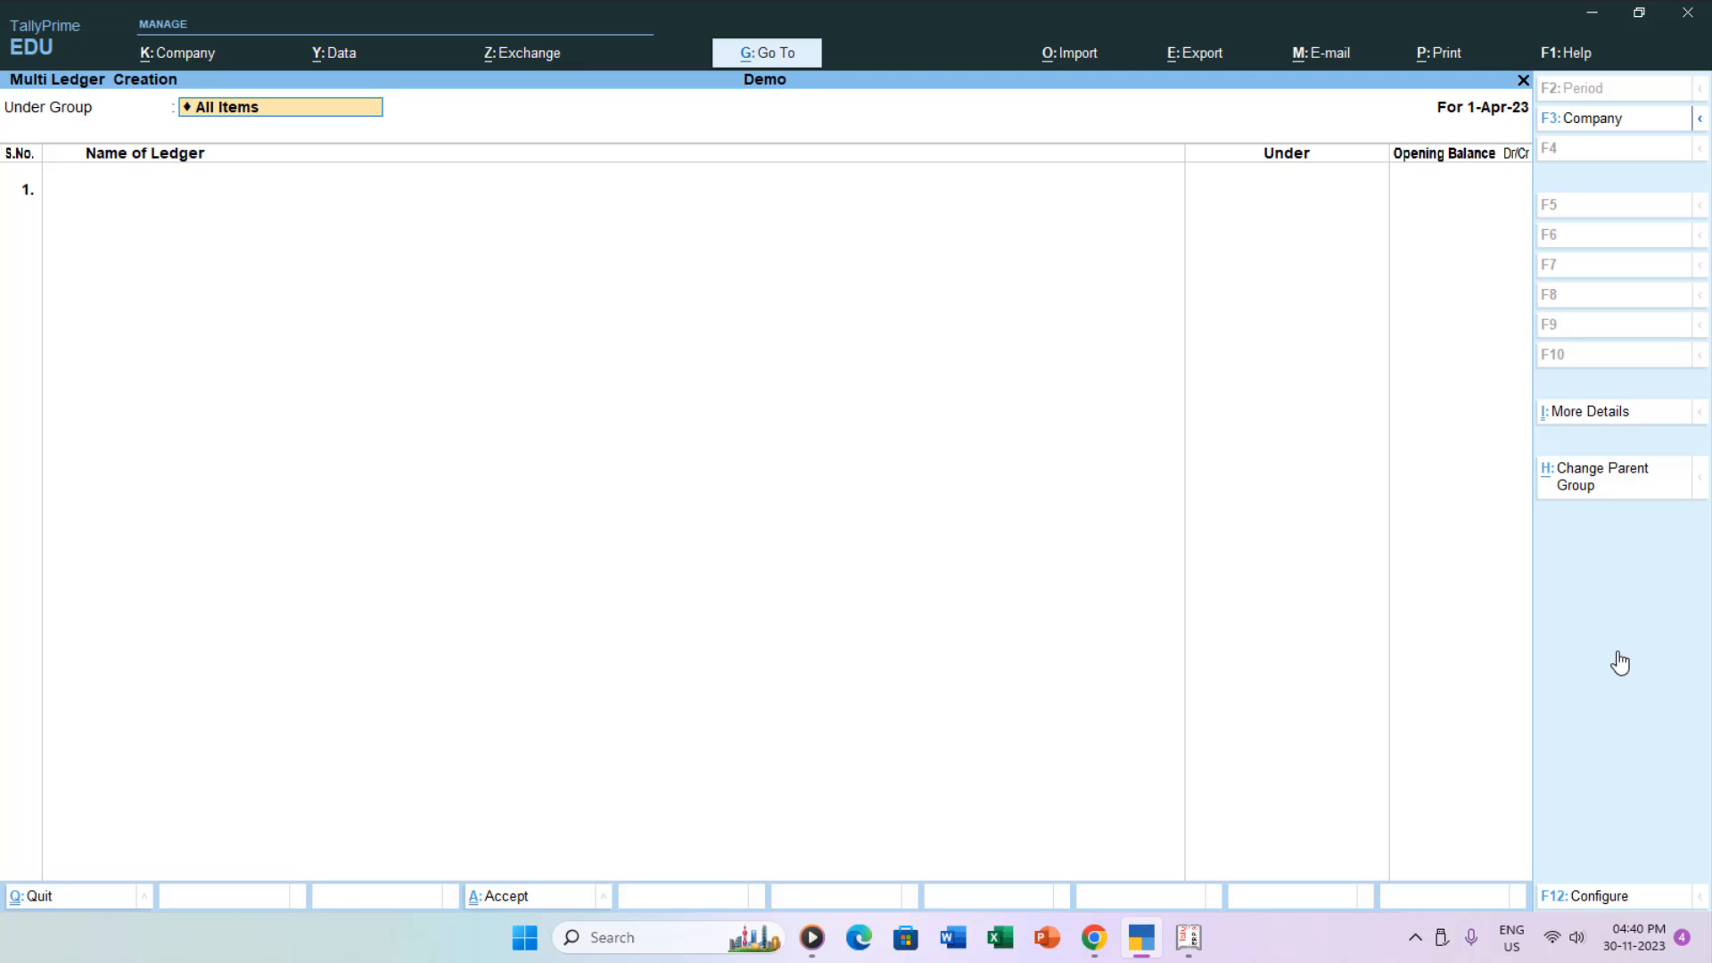
Step: Enter Building, Computer and Printers ledgers under Fixed Assets and return to Gateway
type("Fixed Assets")
type("Pr")
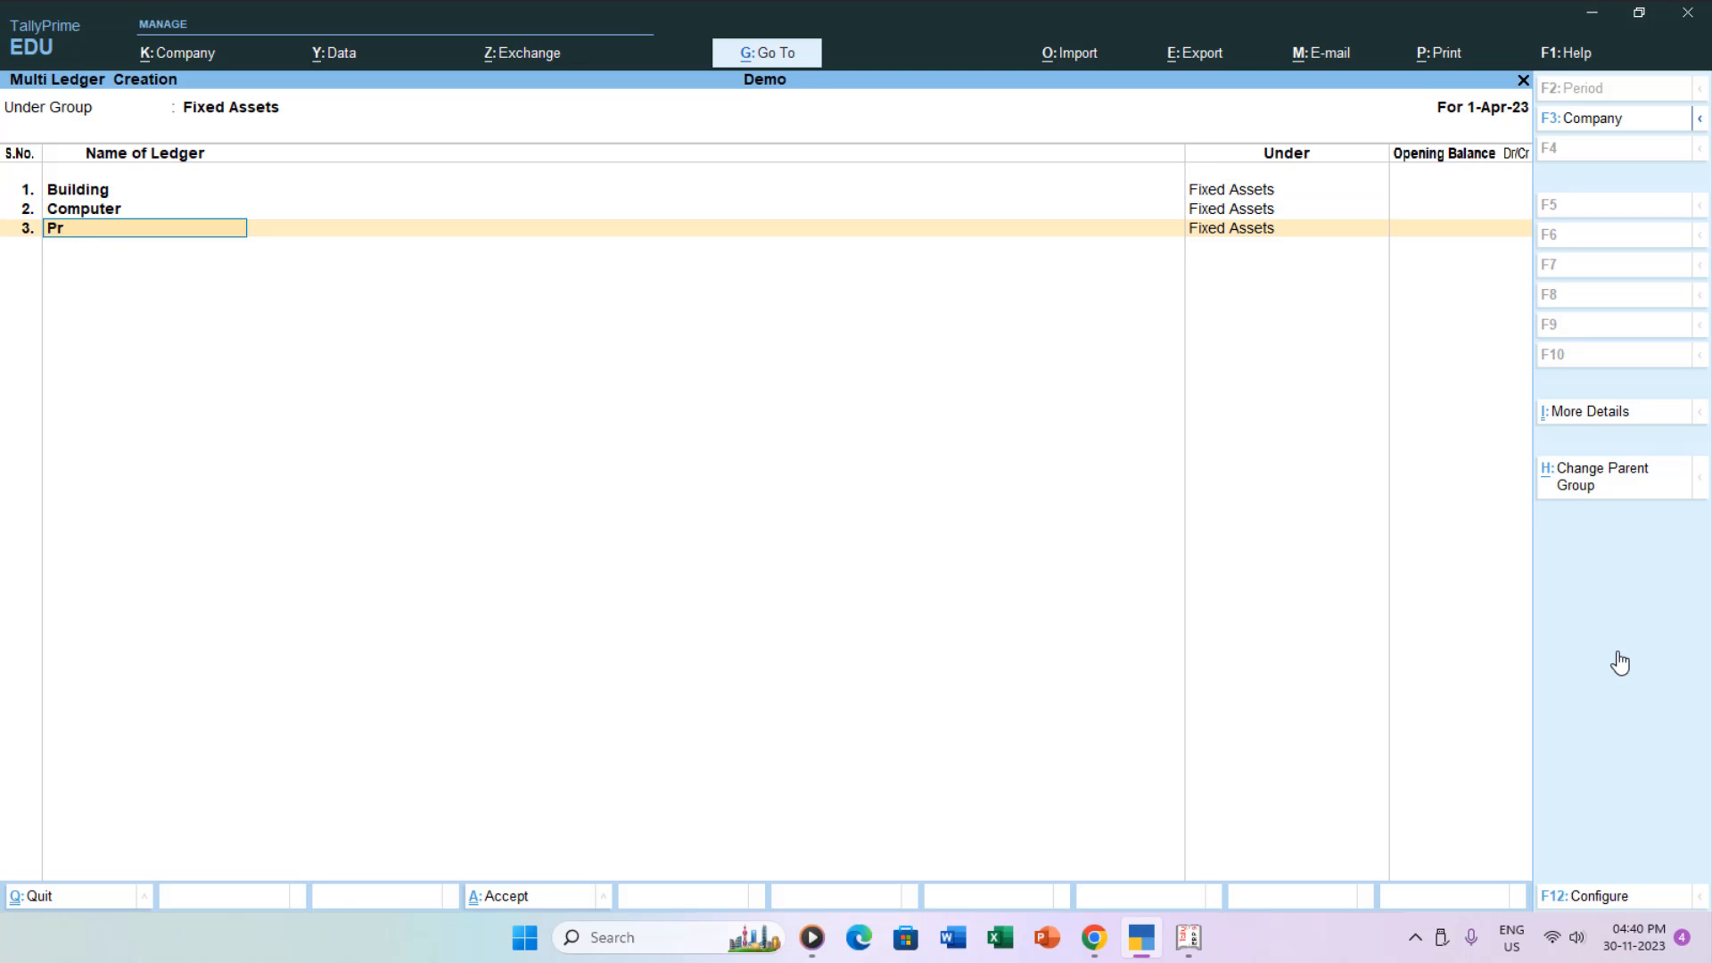
type("inters")
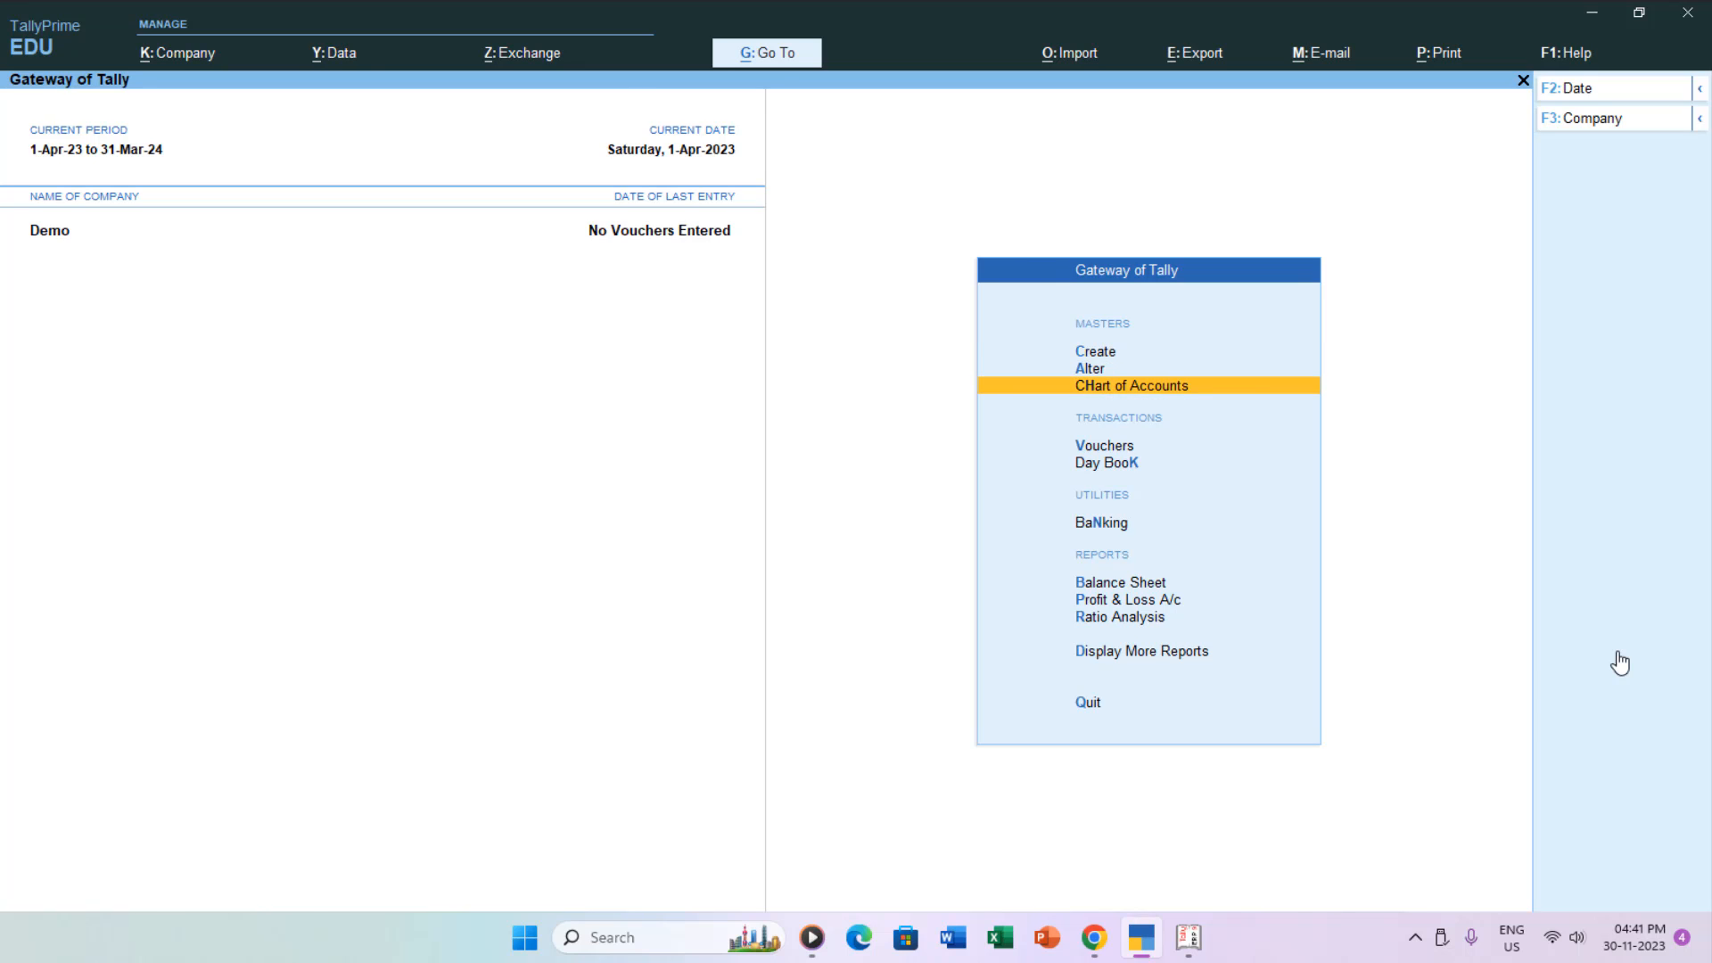
Step: Open Chart of Accounts Groups and start Multi Create under Sundry Debtors
left_click(1132, 385)
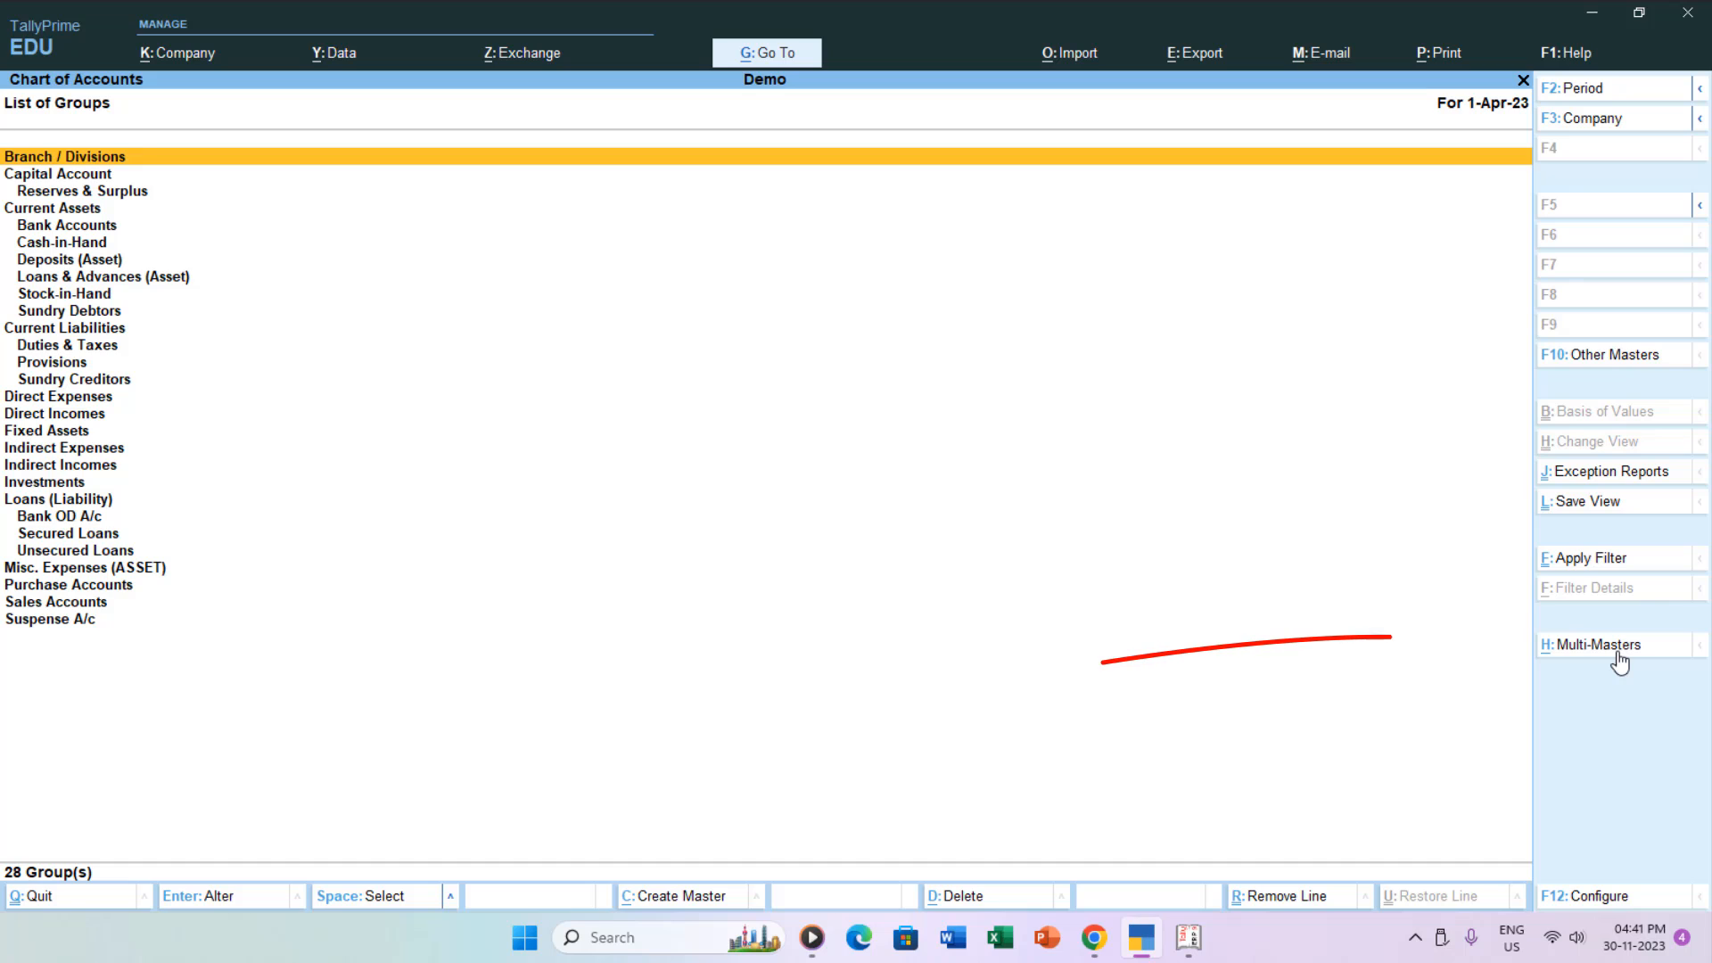
key("alt+h")
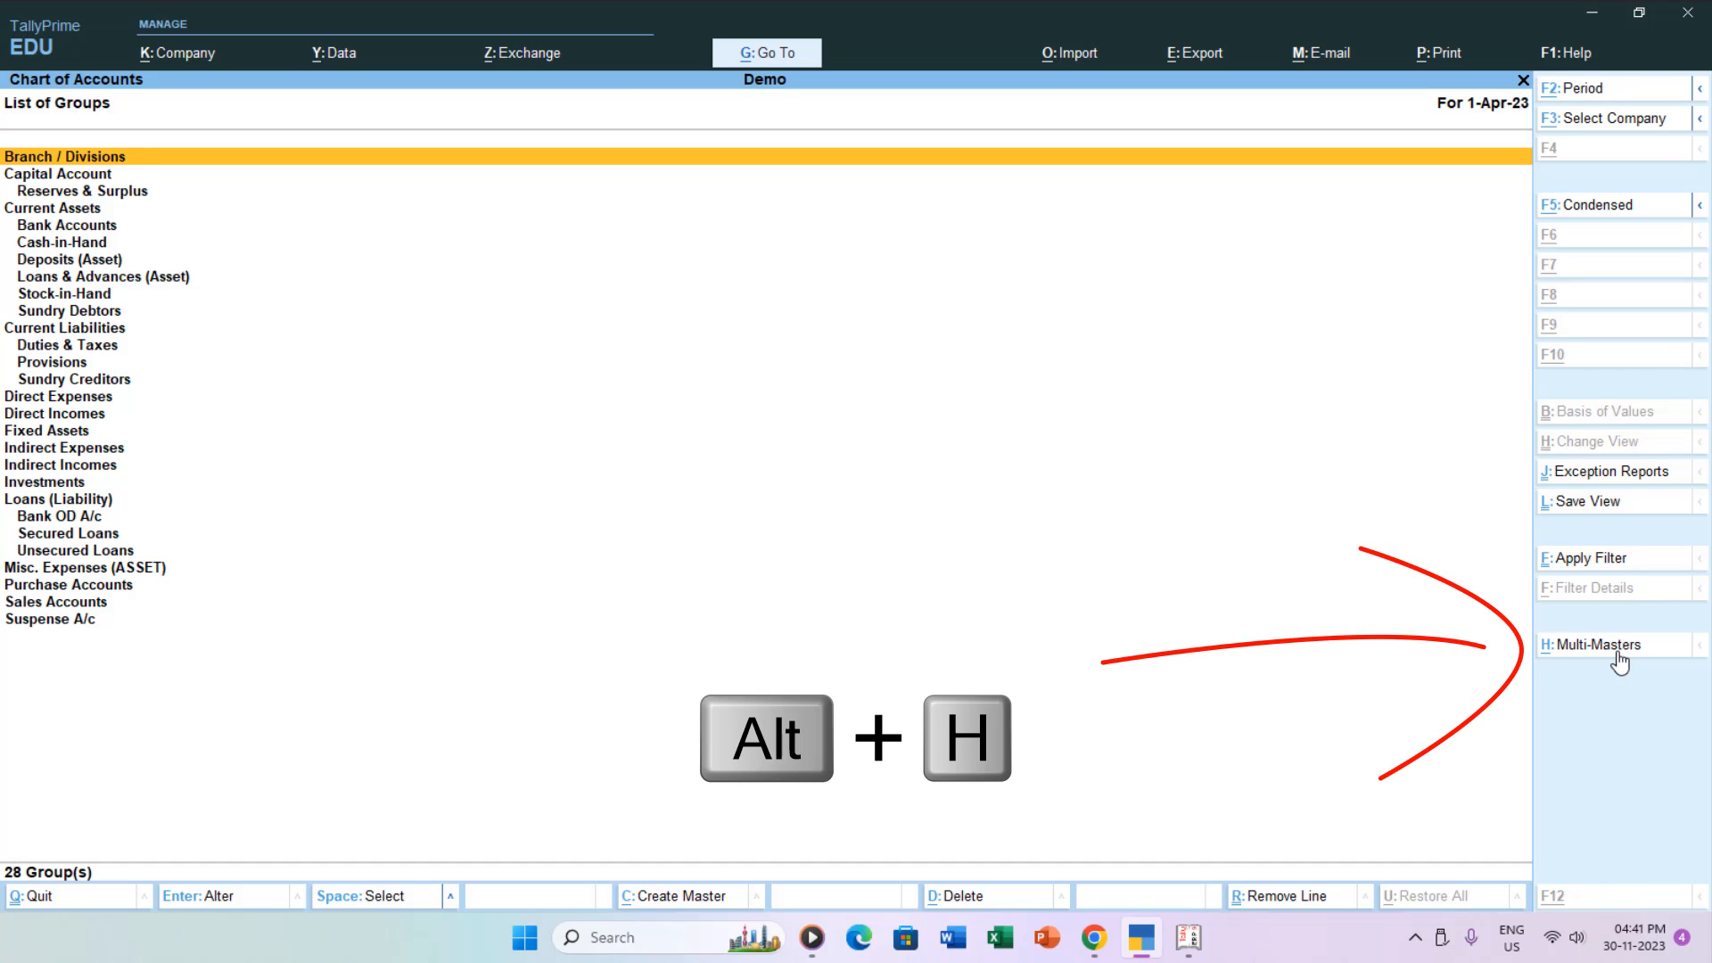
key("Alt+h")
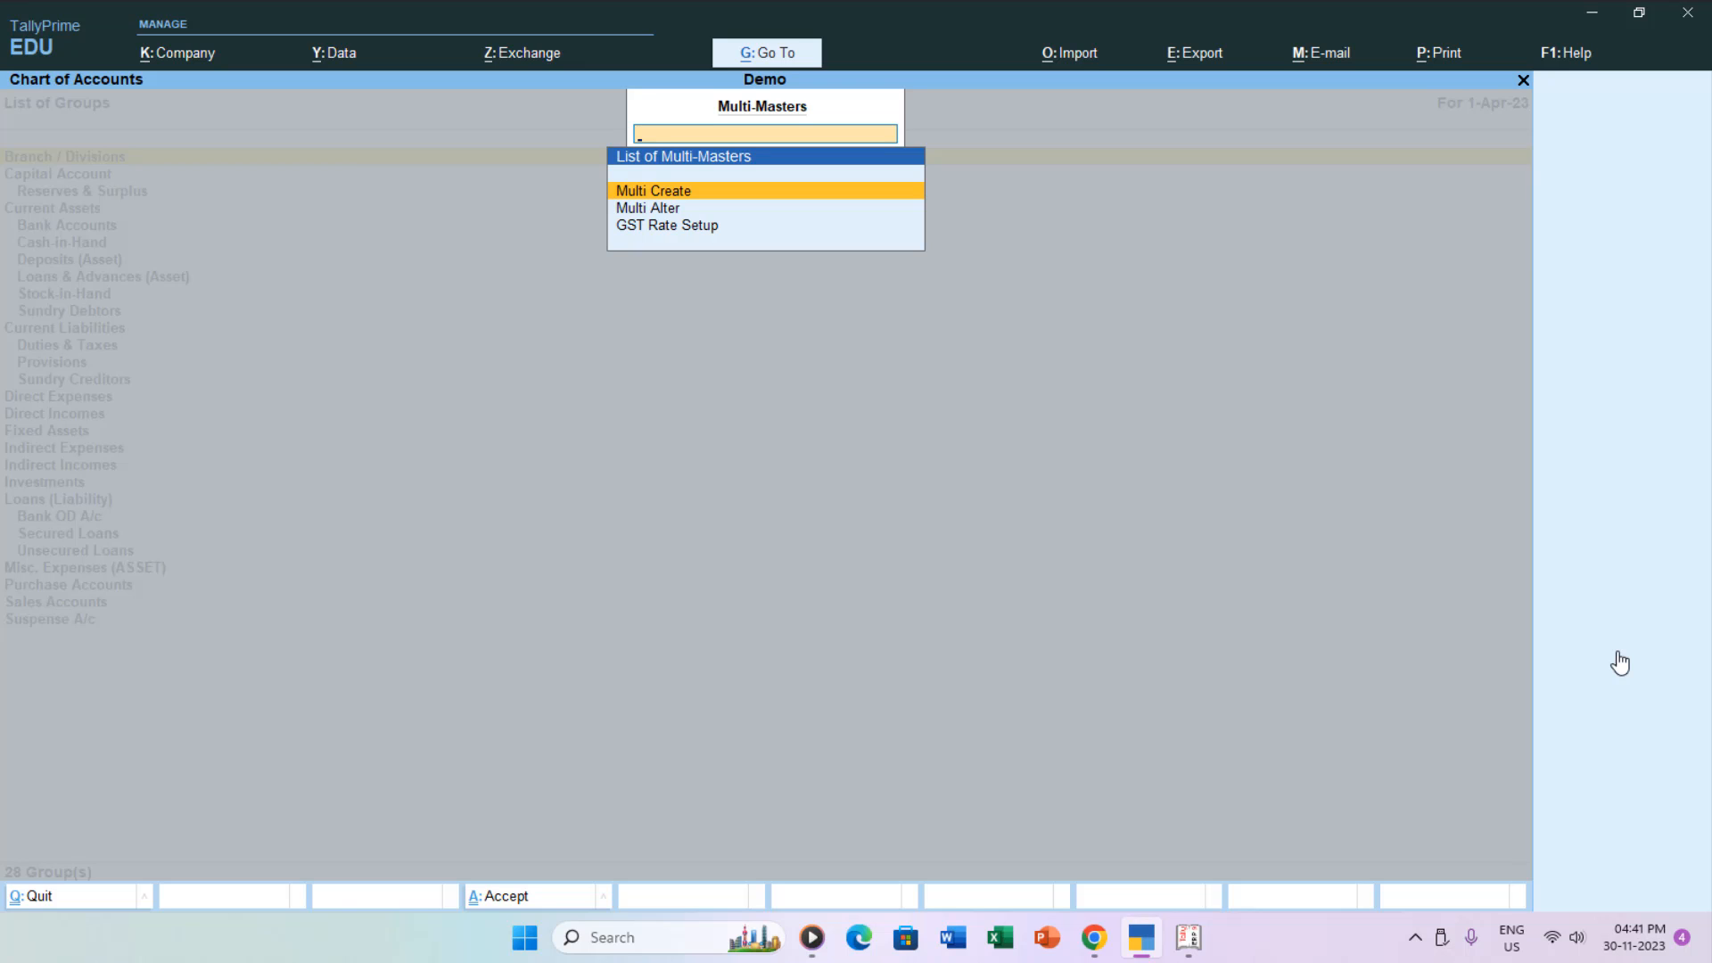
left_click(652, 190)
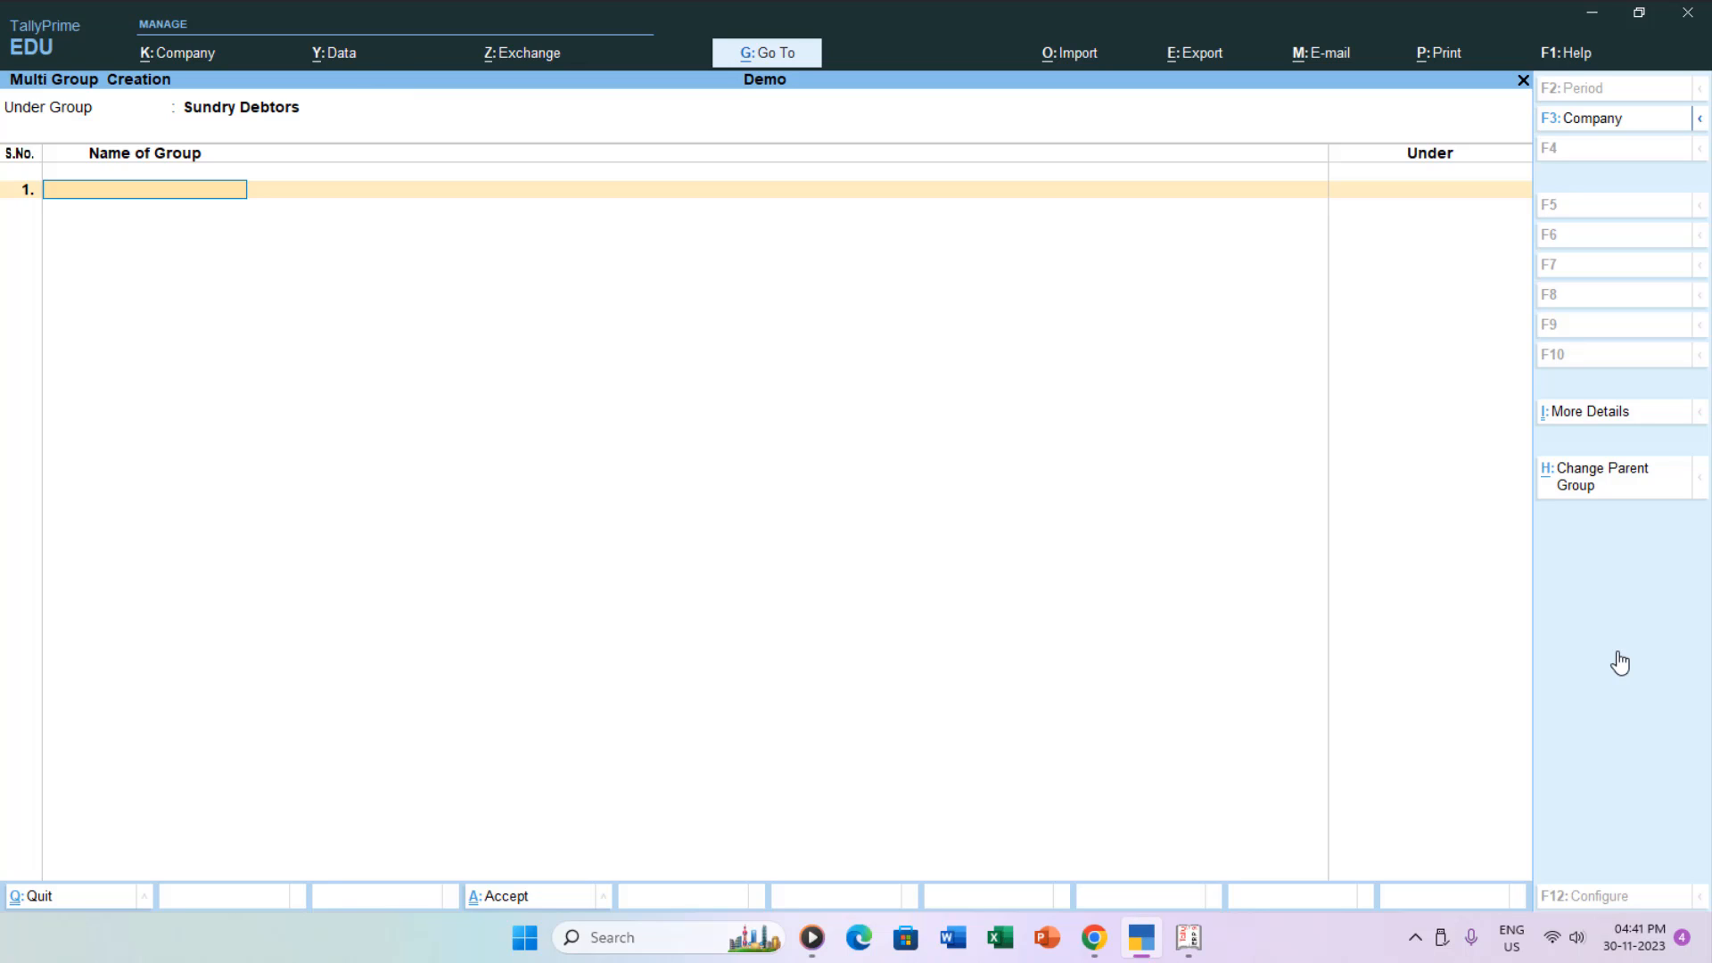
Step: Enter North Zone, South Zone, East Zone and West Zone groups and accept them
type("Nor")
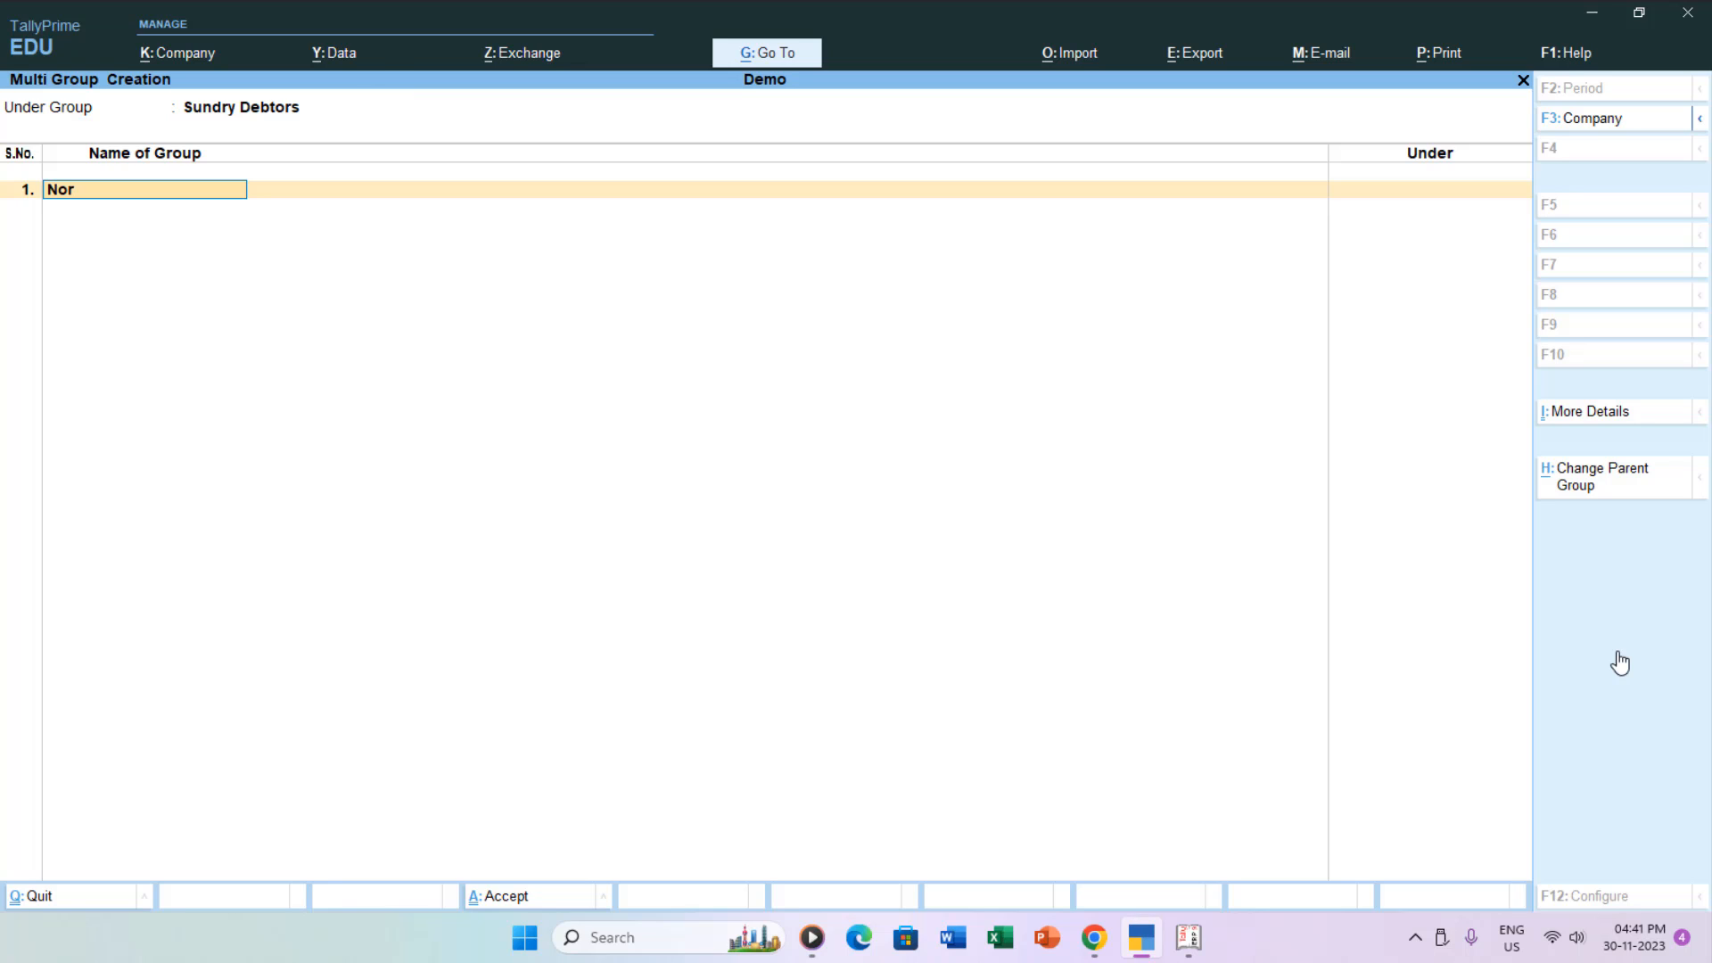
type("North Zone")
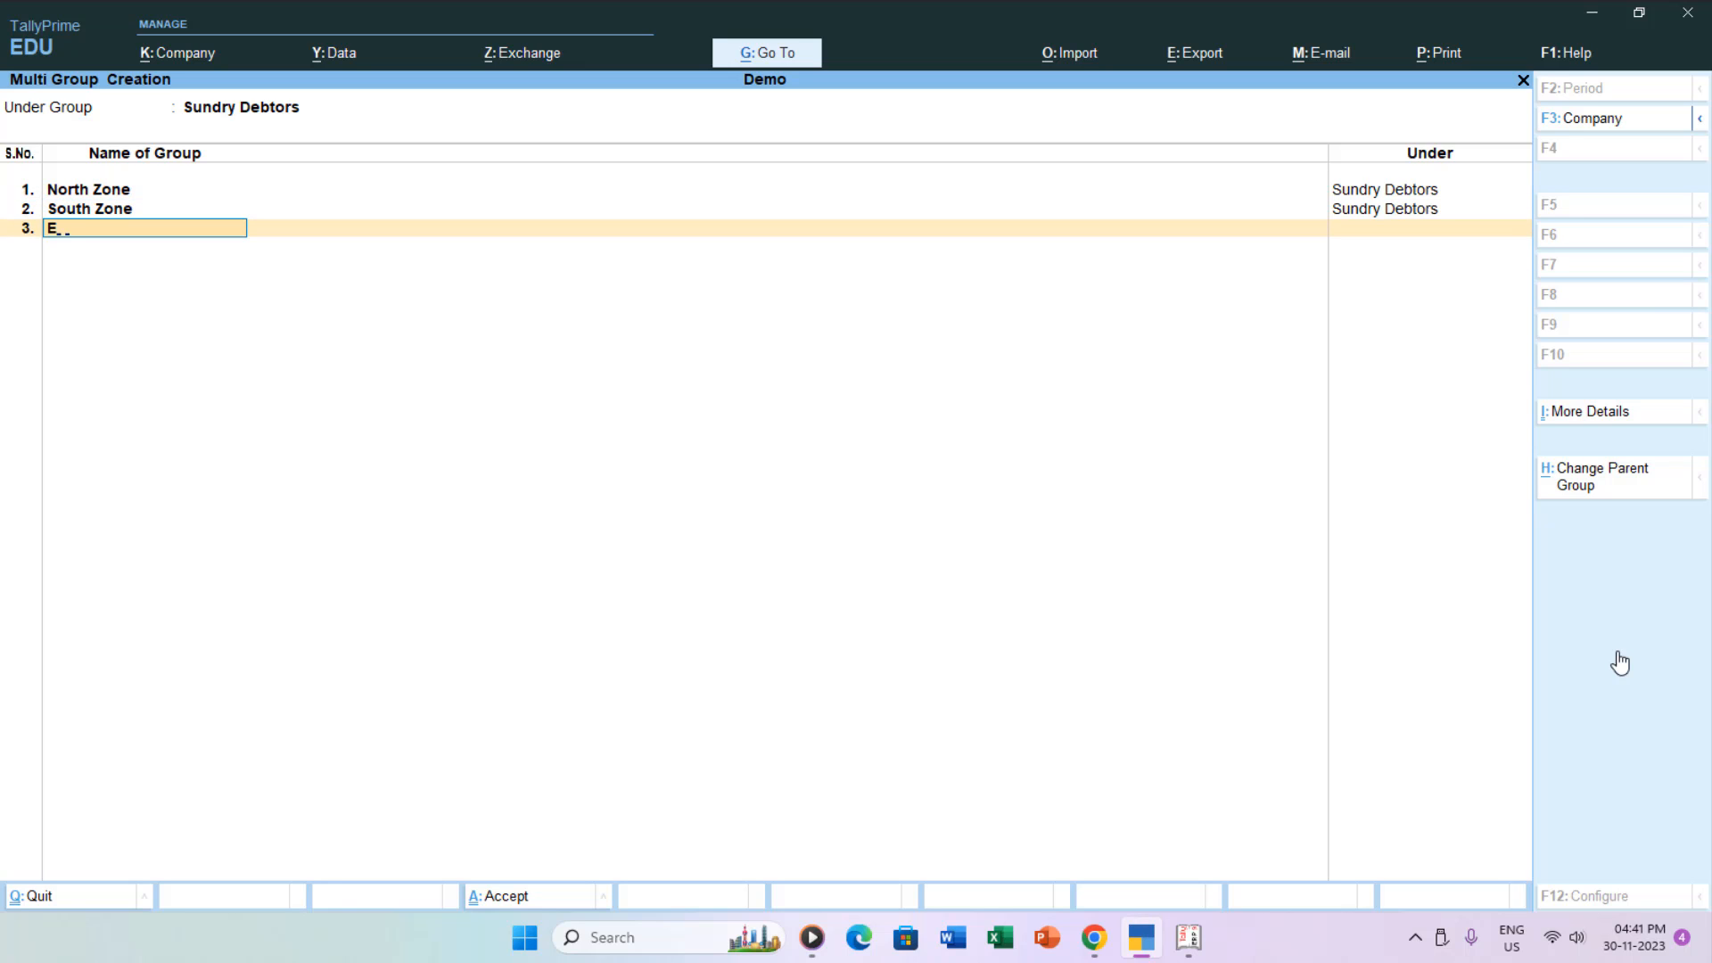
type("Wes")
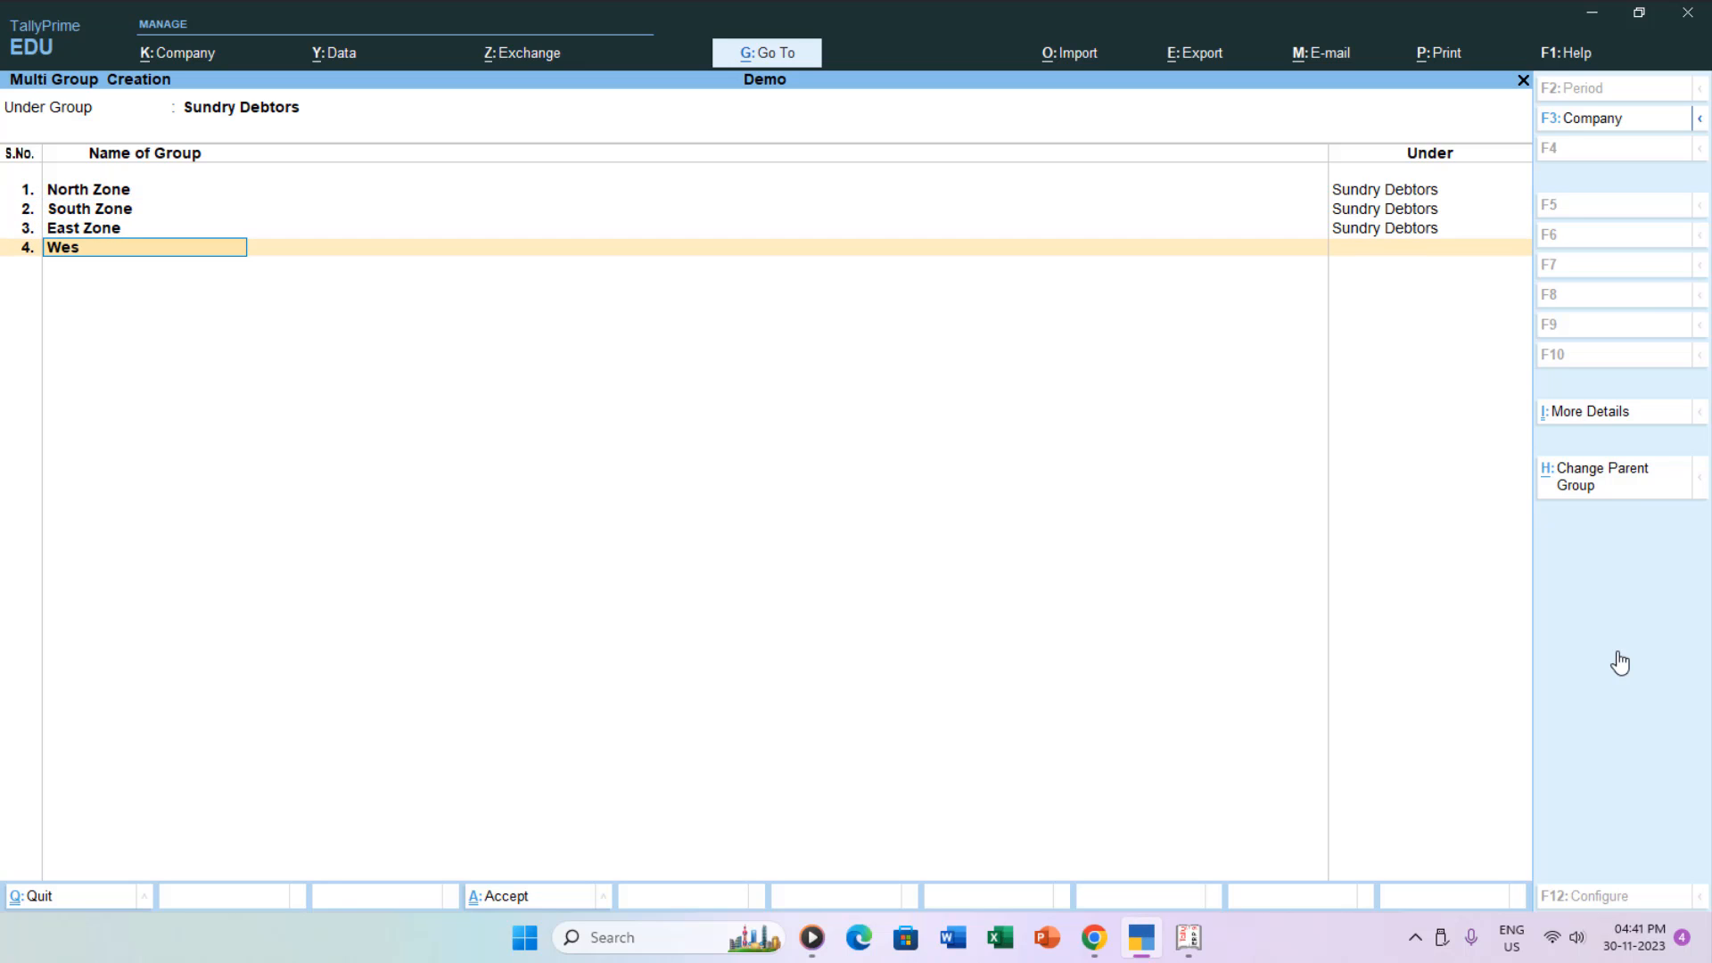
key("enter")
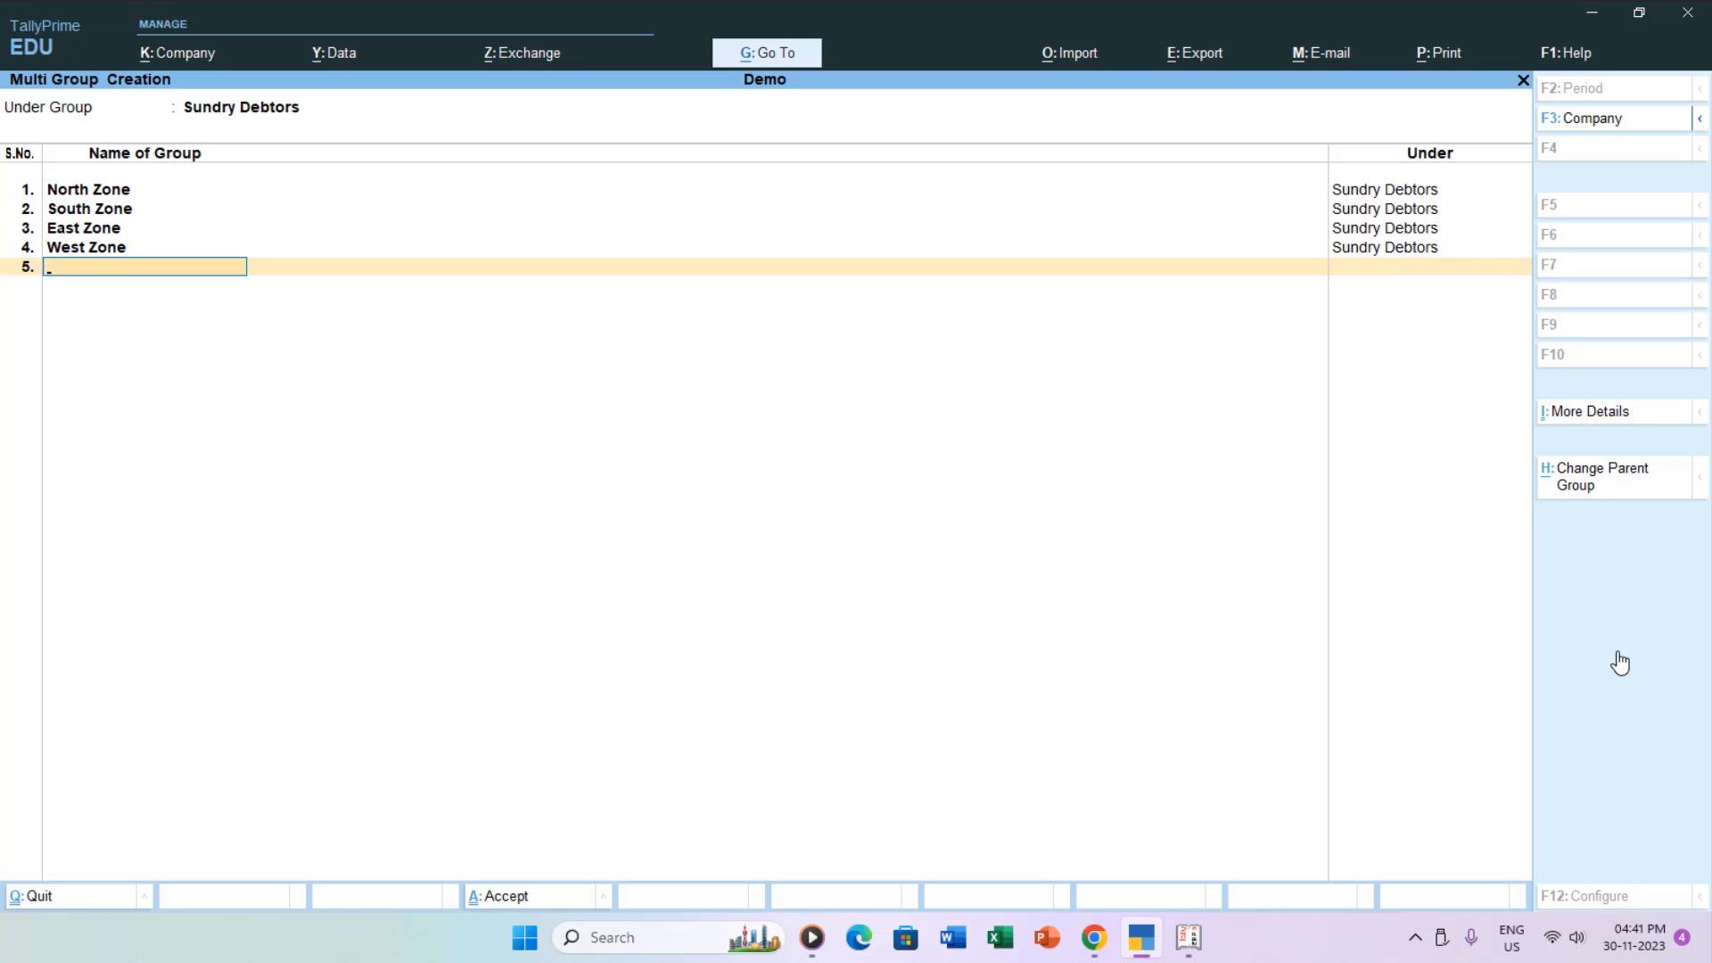
key("enter")
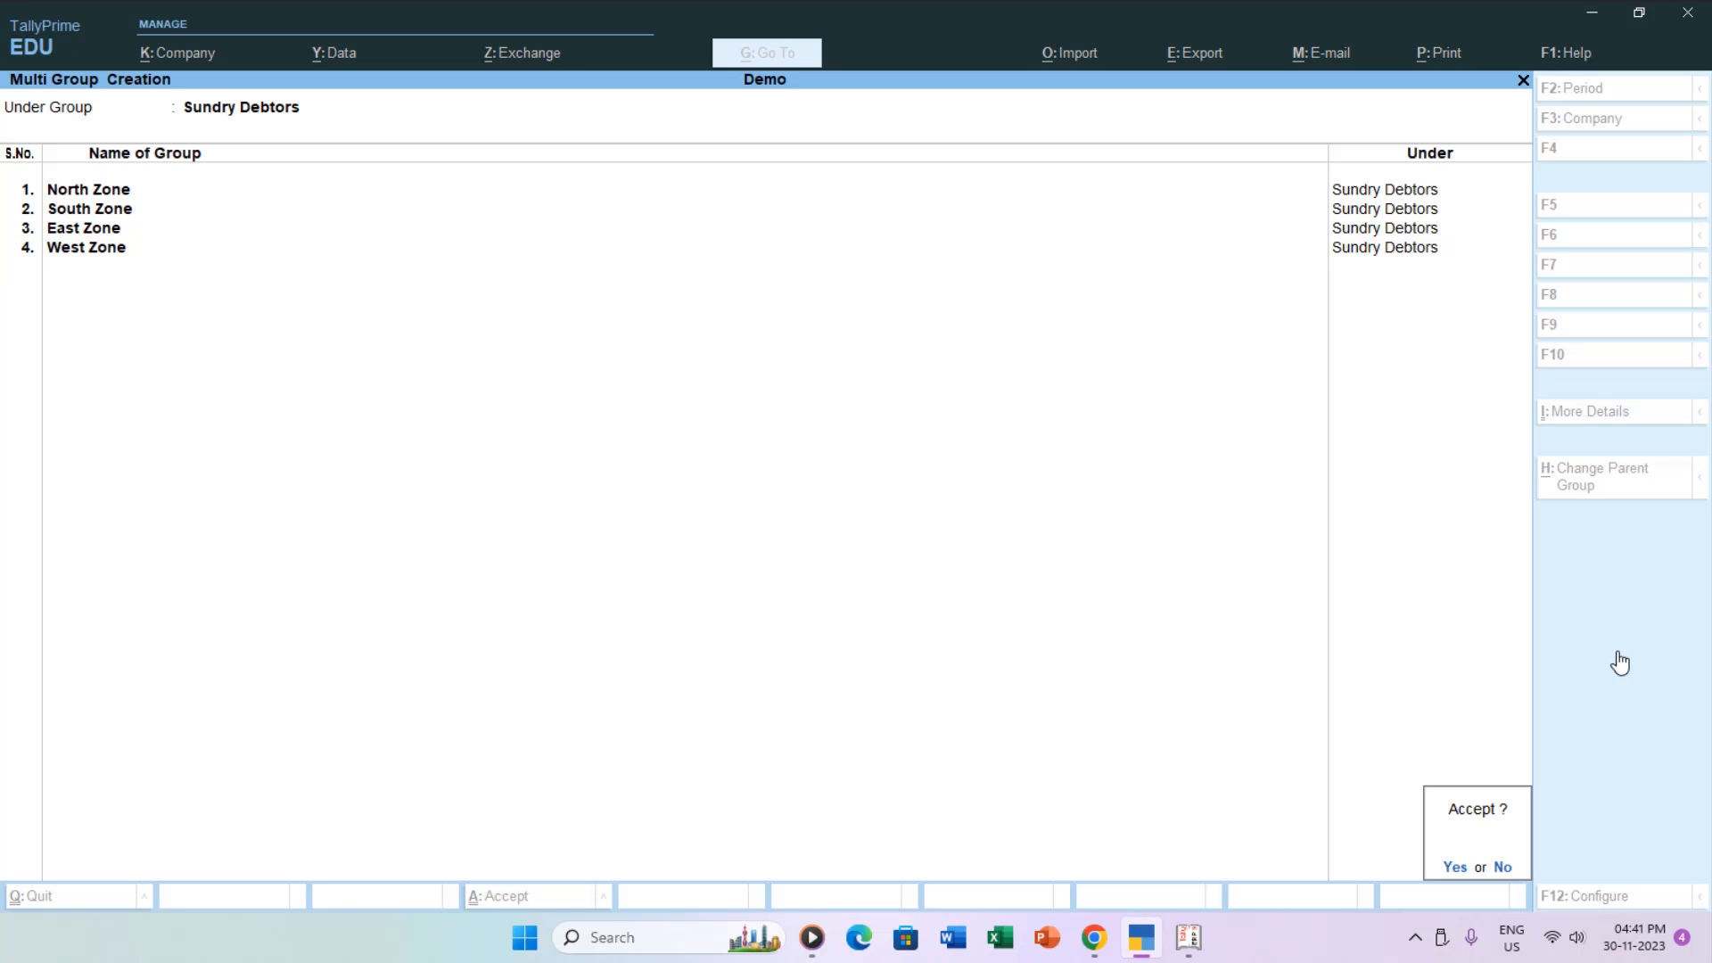
left_click(1454, 867)
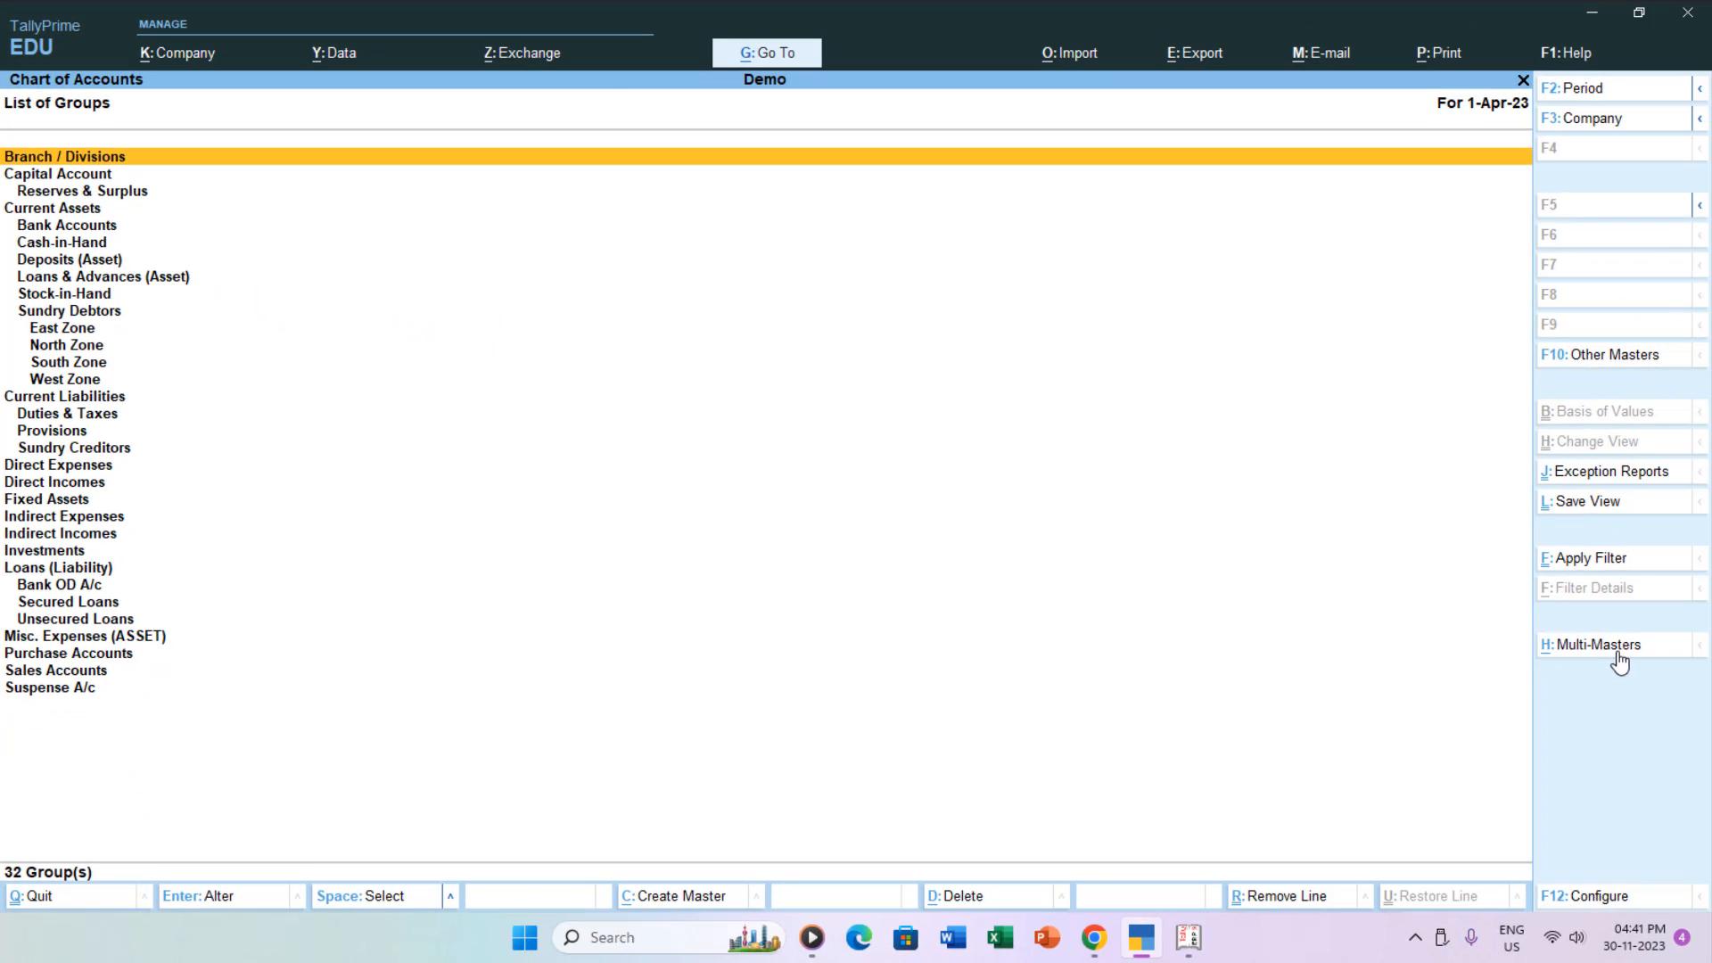
Step: Close the Chart of Accounts to get back to Gateway of Tally
key("Escape")
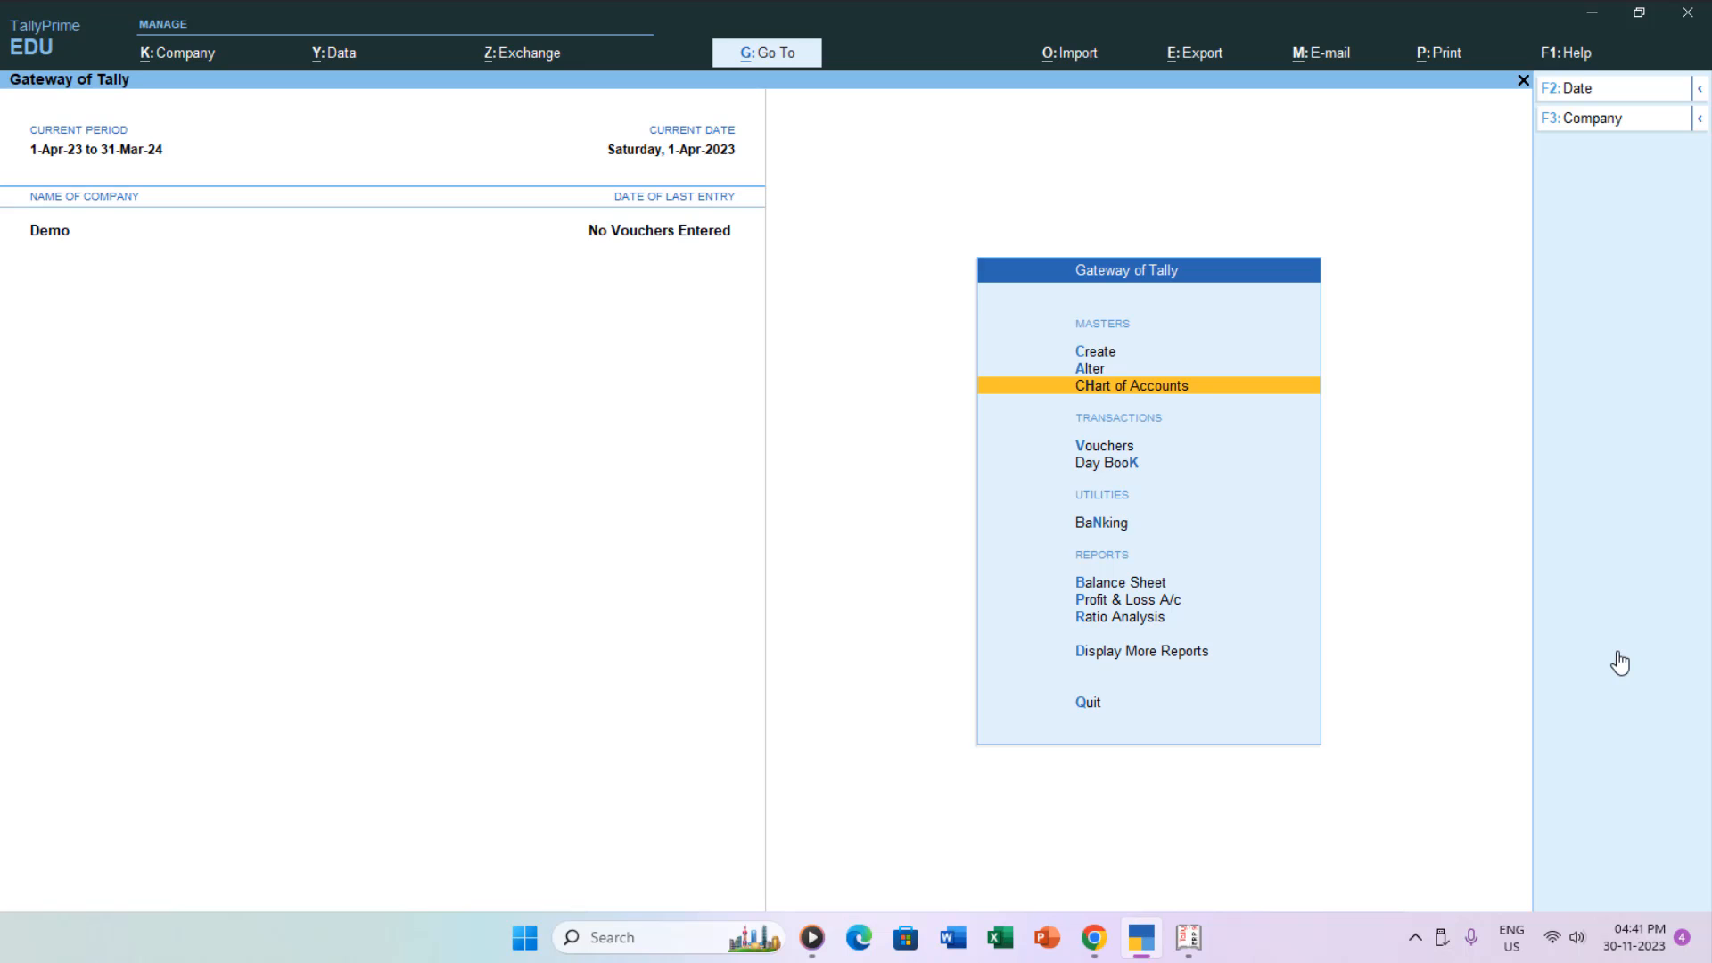
Step: Jump to the Chart of Accounts report through Go To (Alt+G)
left_click(767, 53)
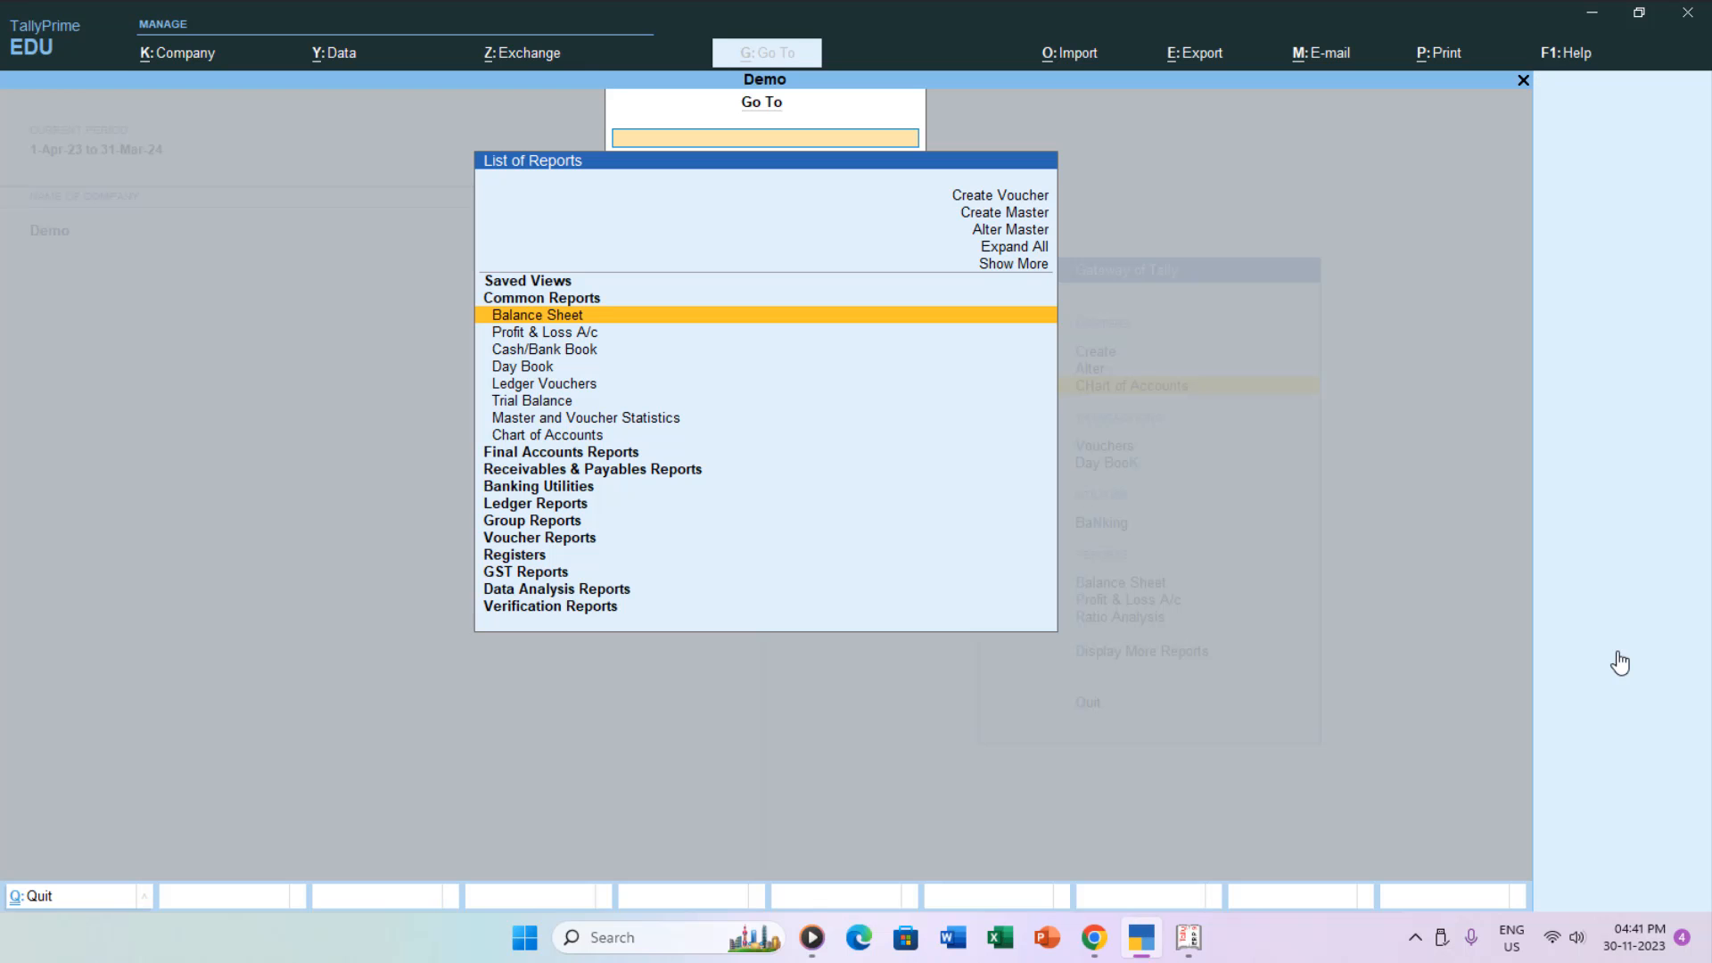
key("alt+g")
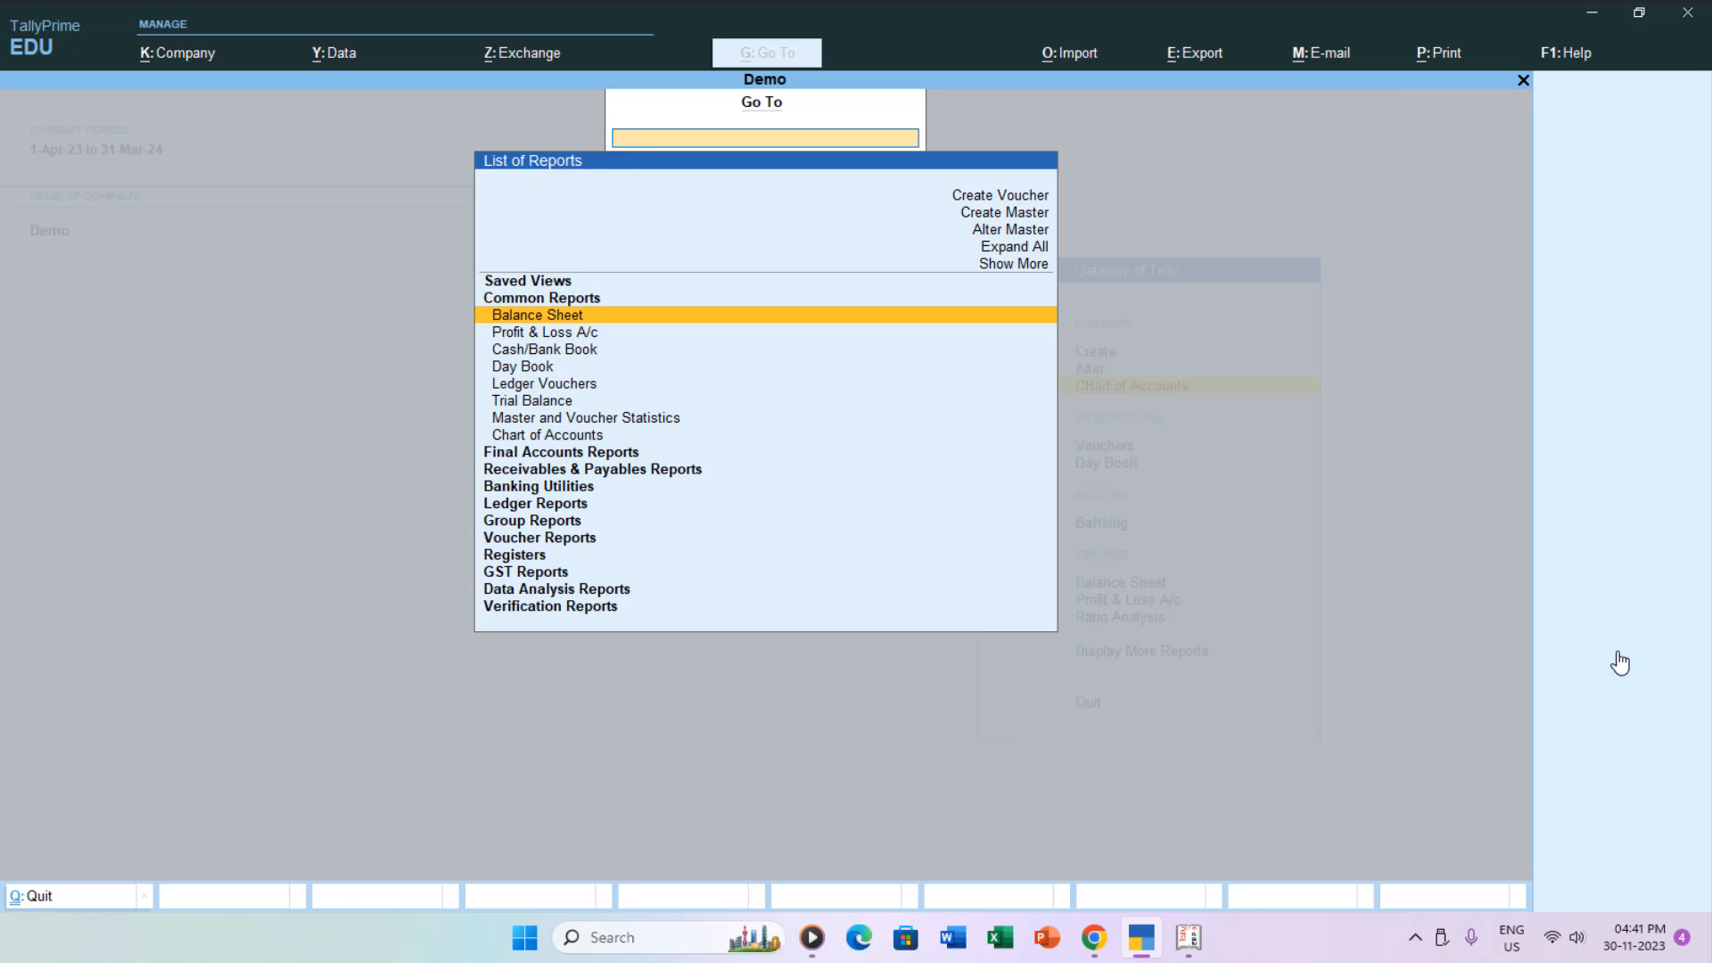
type("Char")
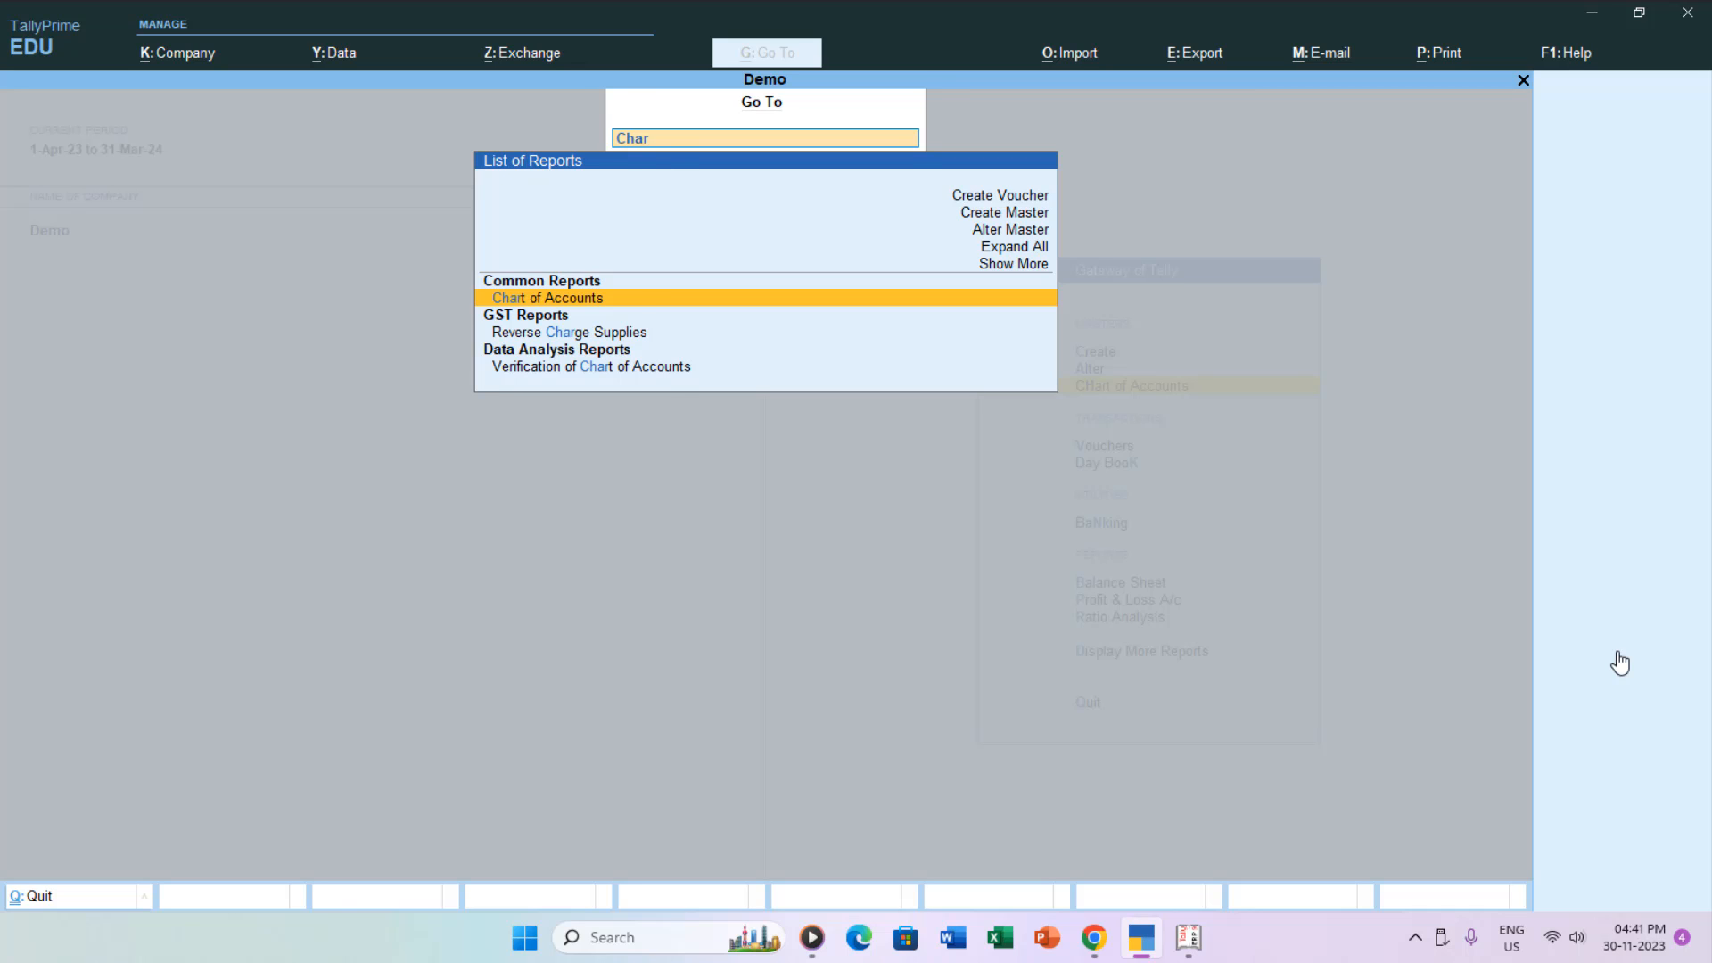
left_click(549, 298)
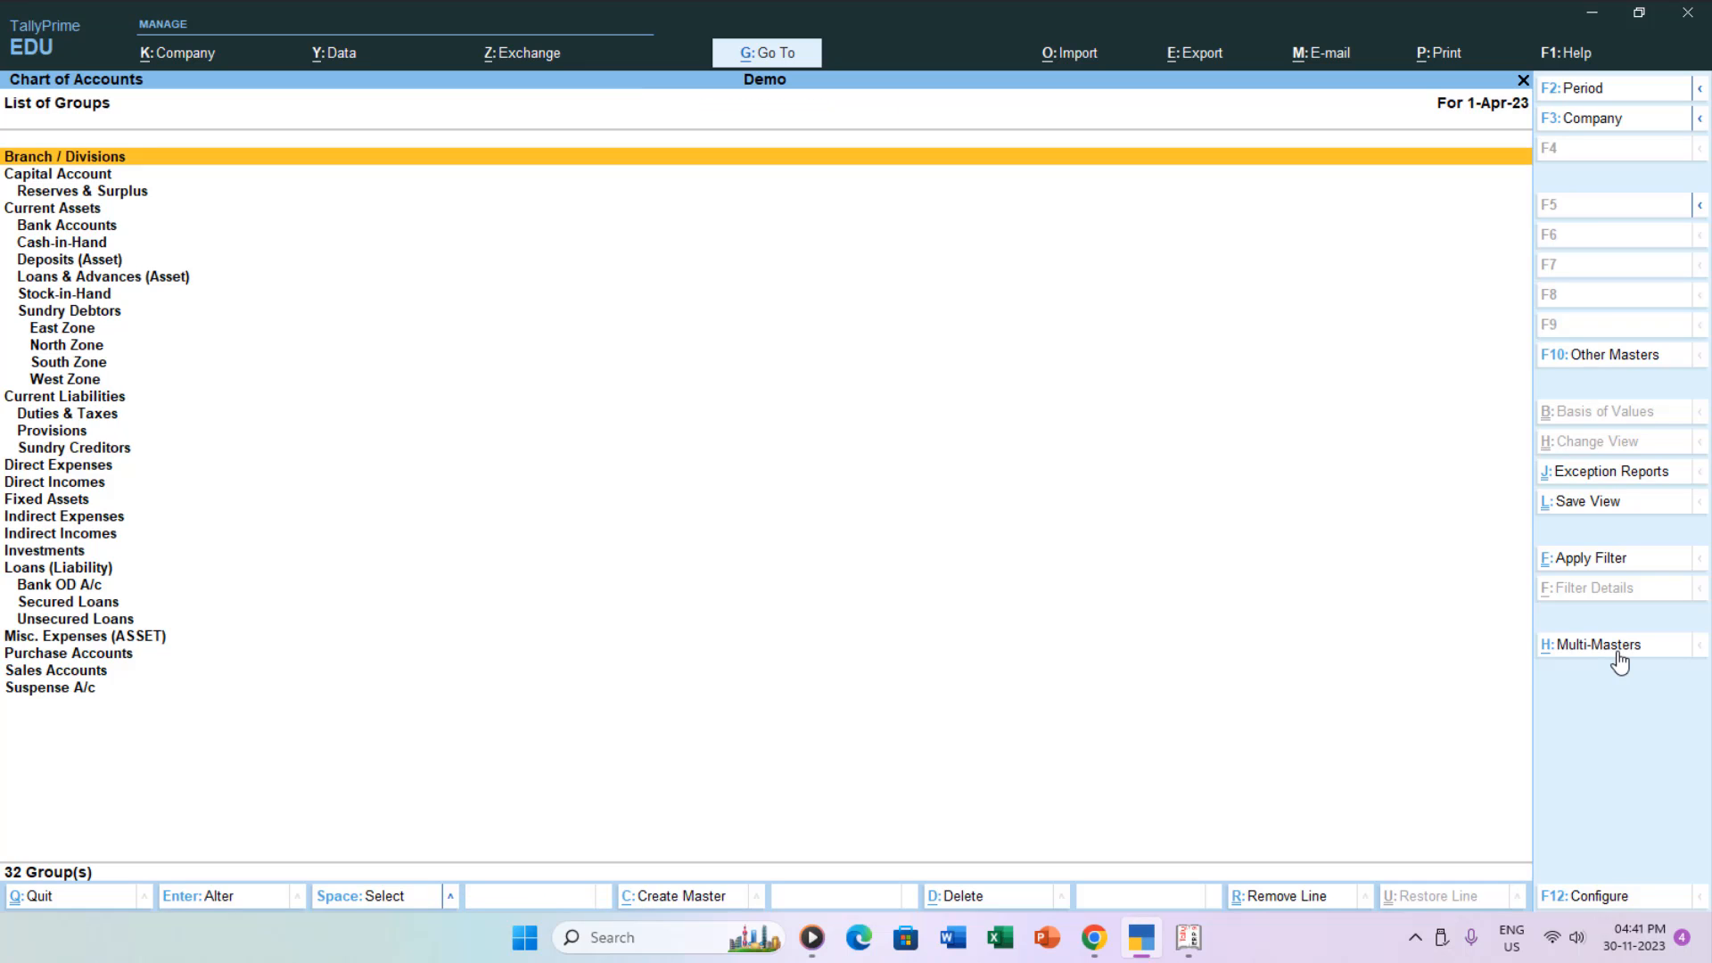
Step: Switch to ledger view and start Multi Alter for the Fixed Assets group
left_click(1595, 204)
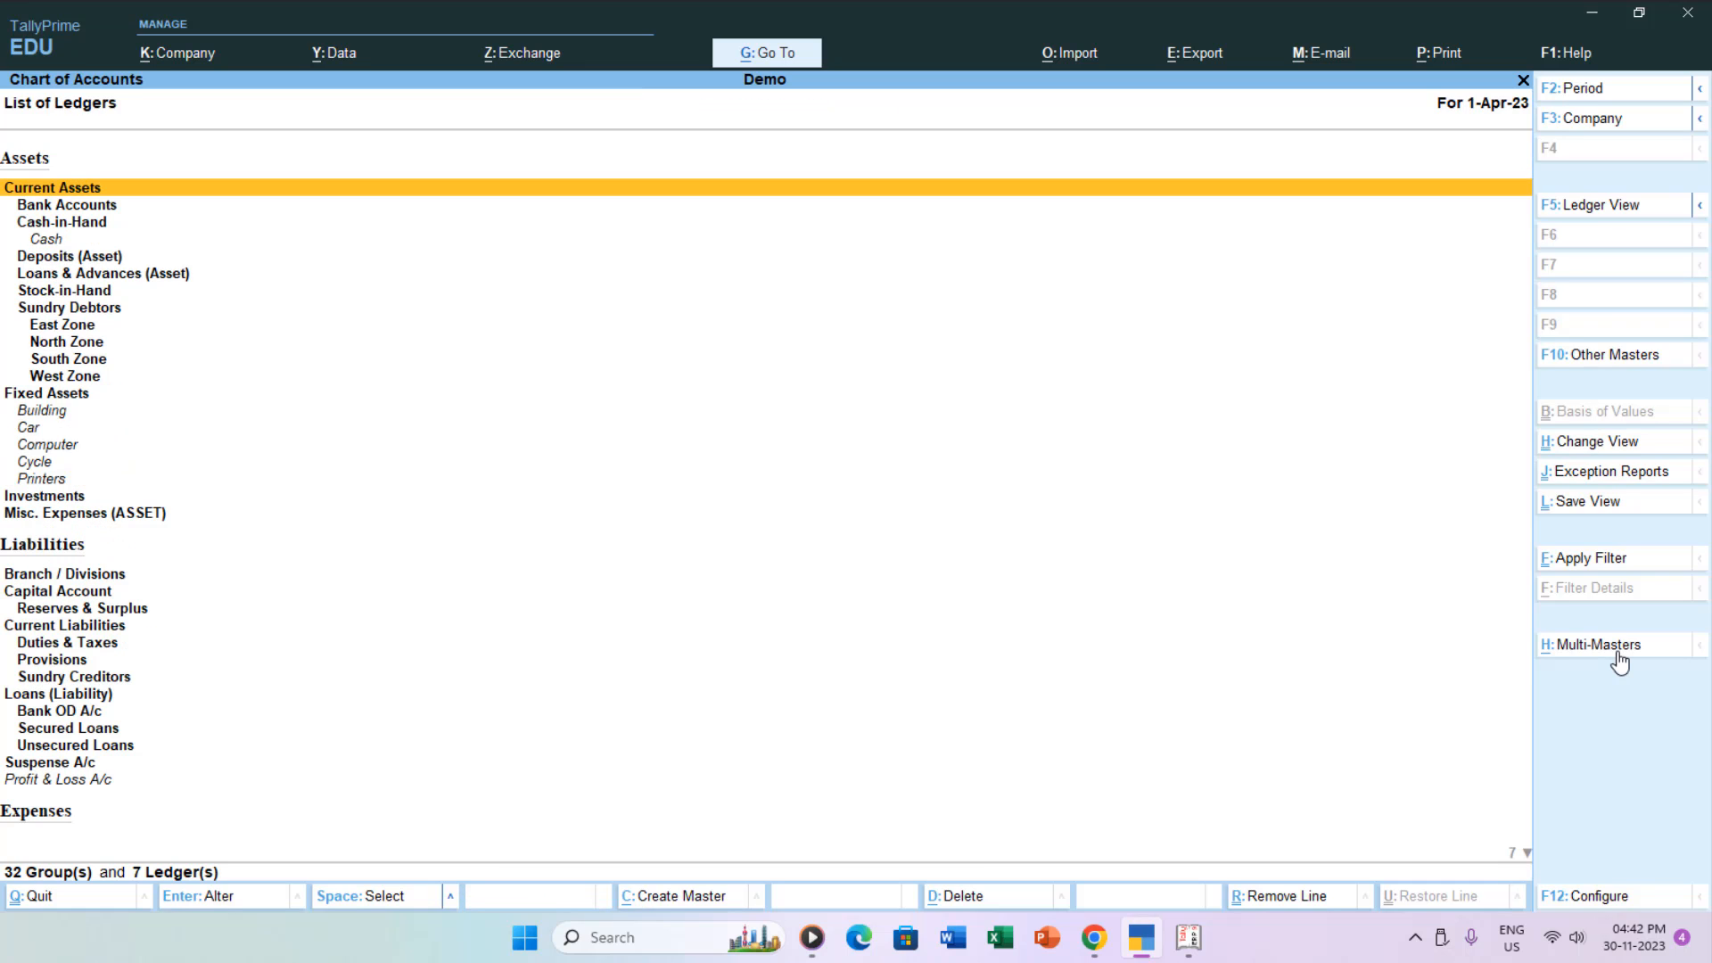
left_click(1596, 644)
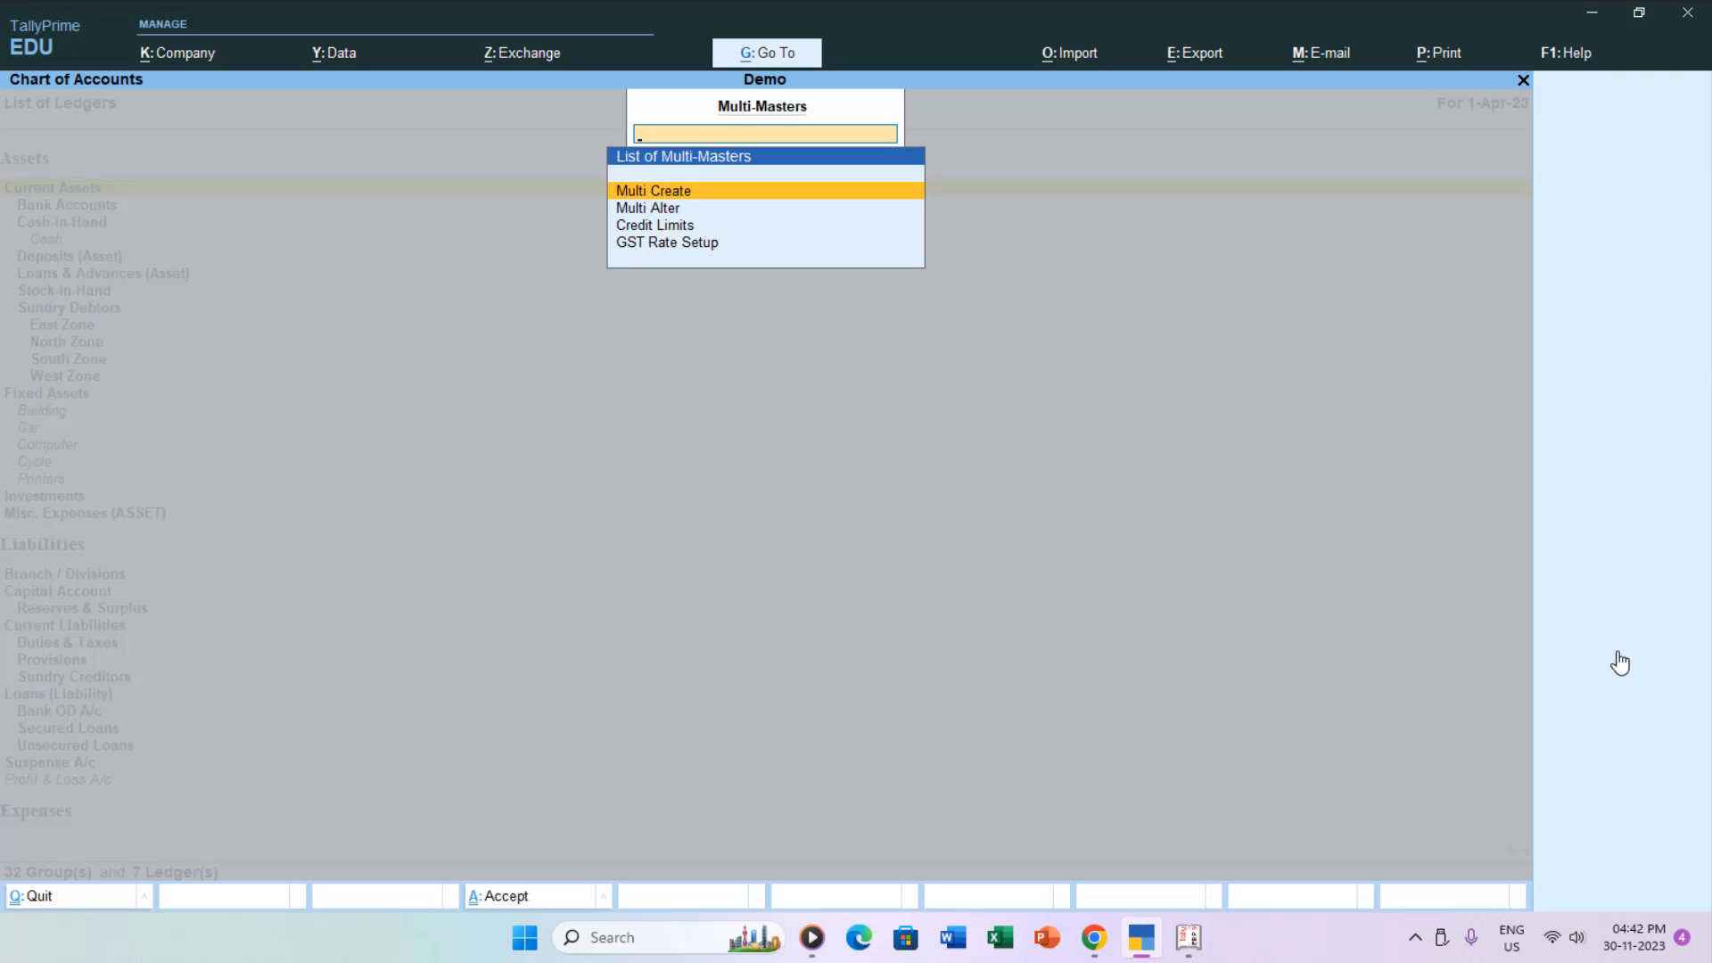
left_click(653, 190)
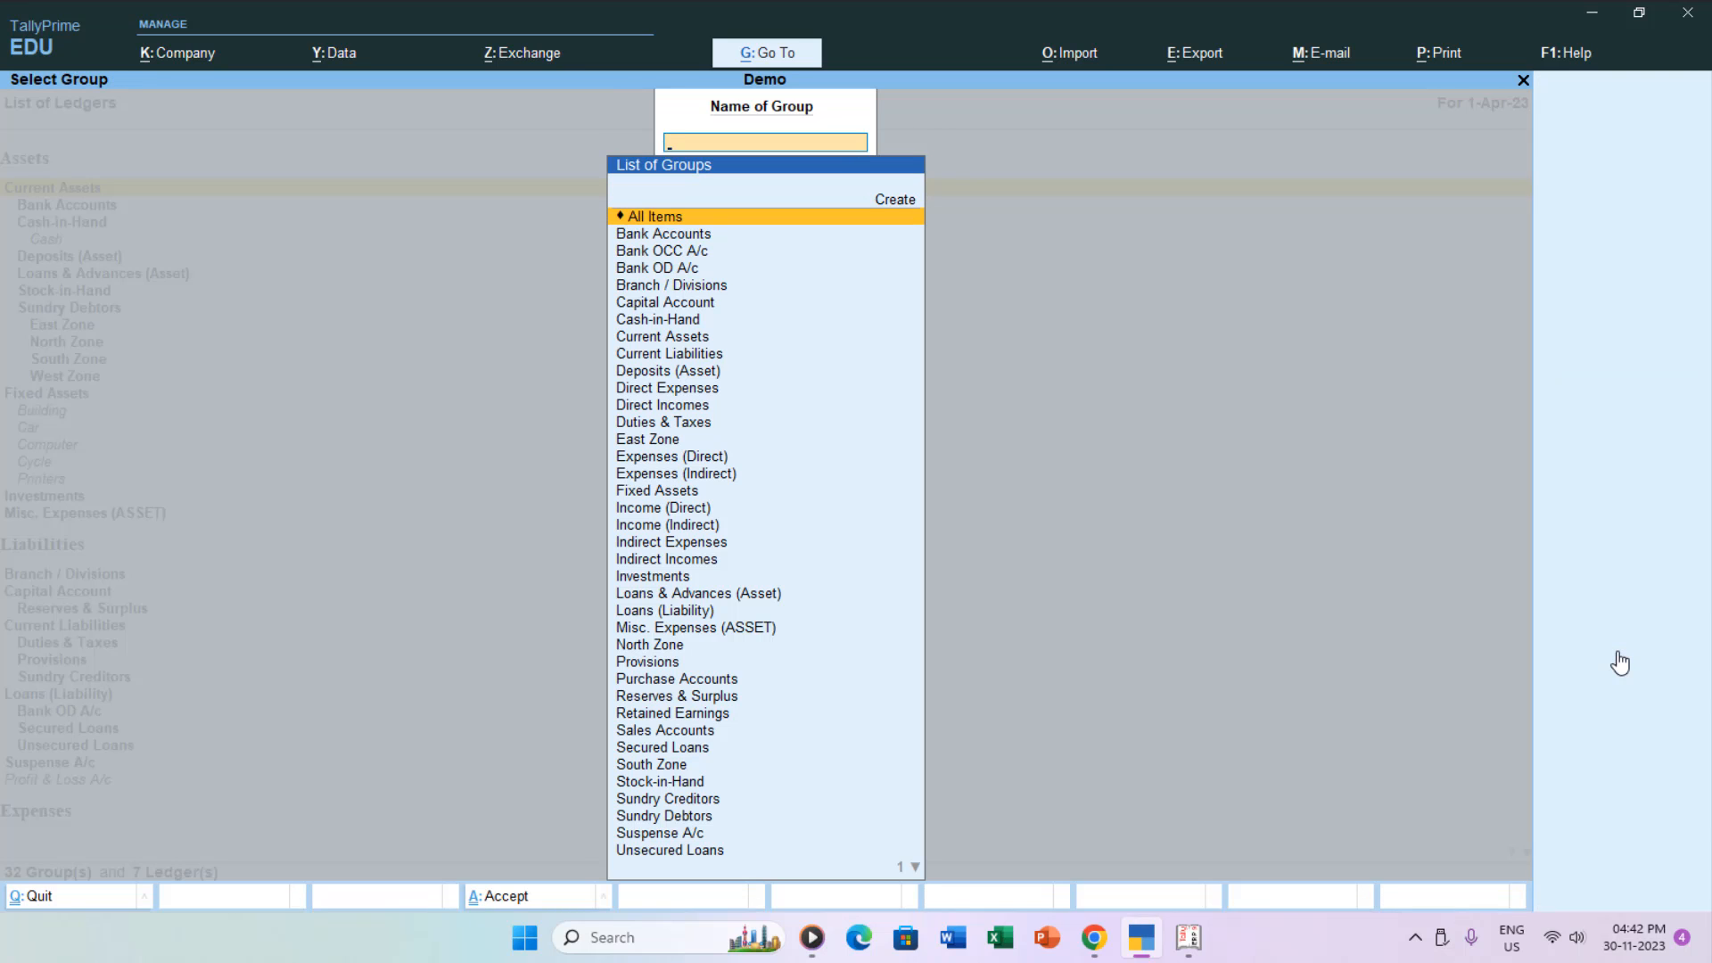
left_click(657, 490)
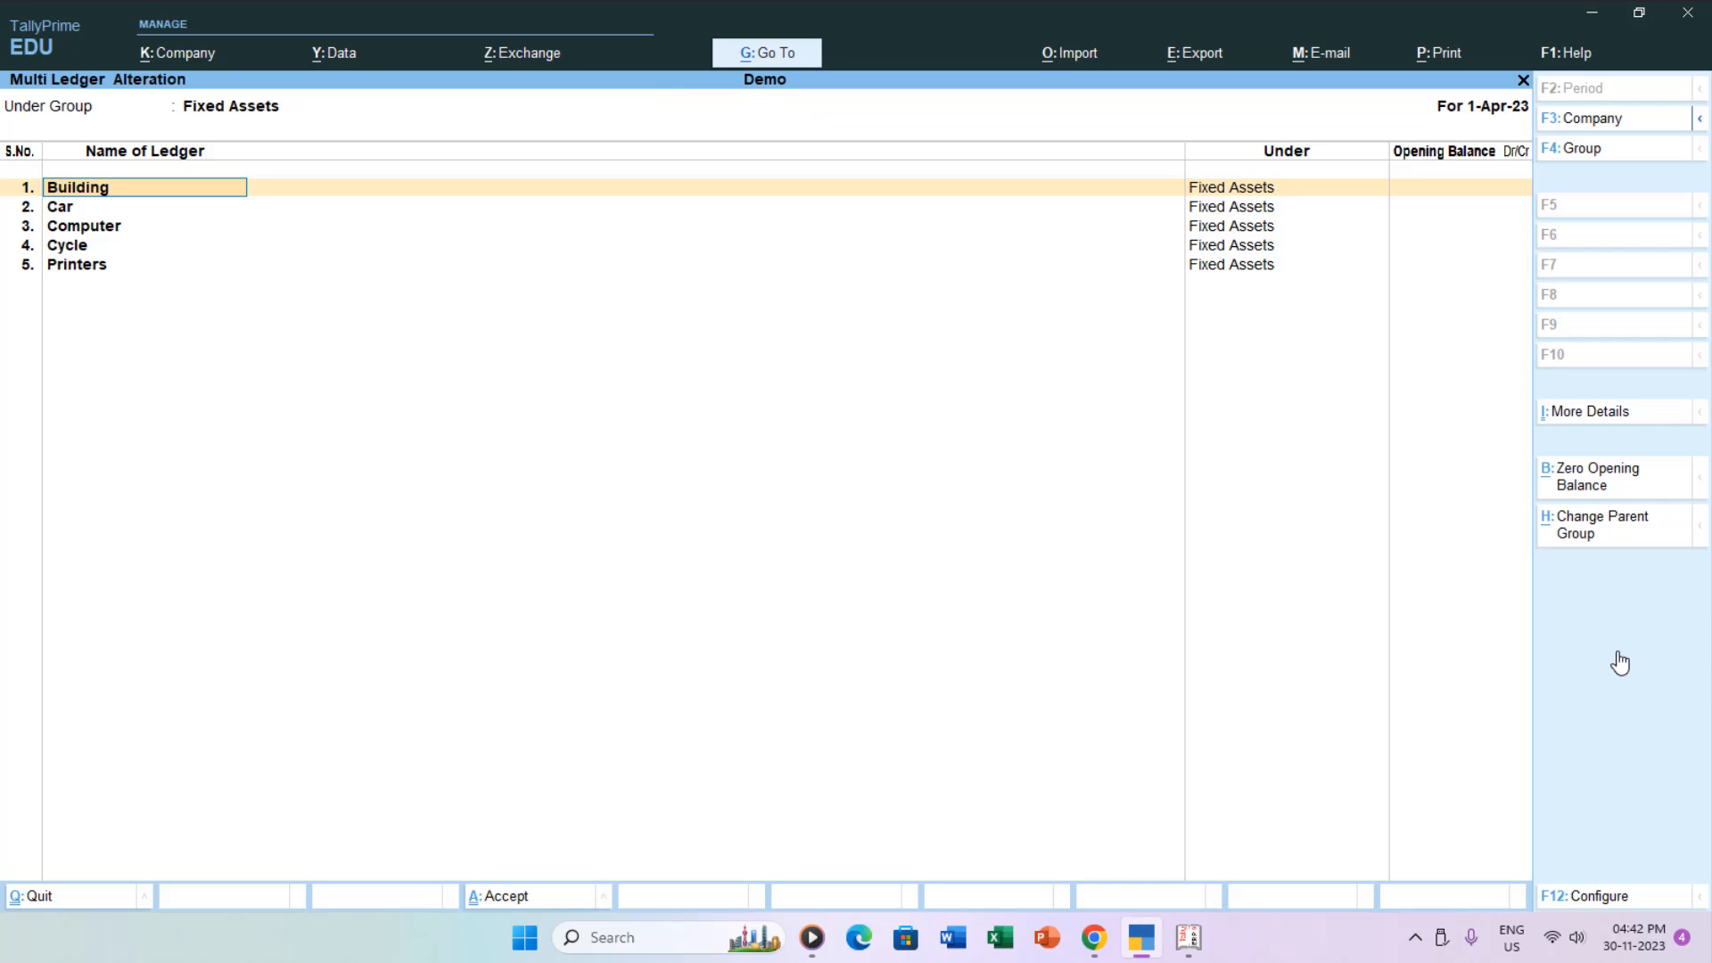